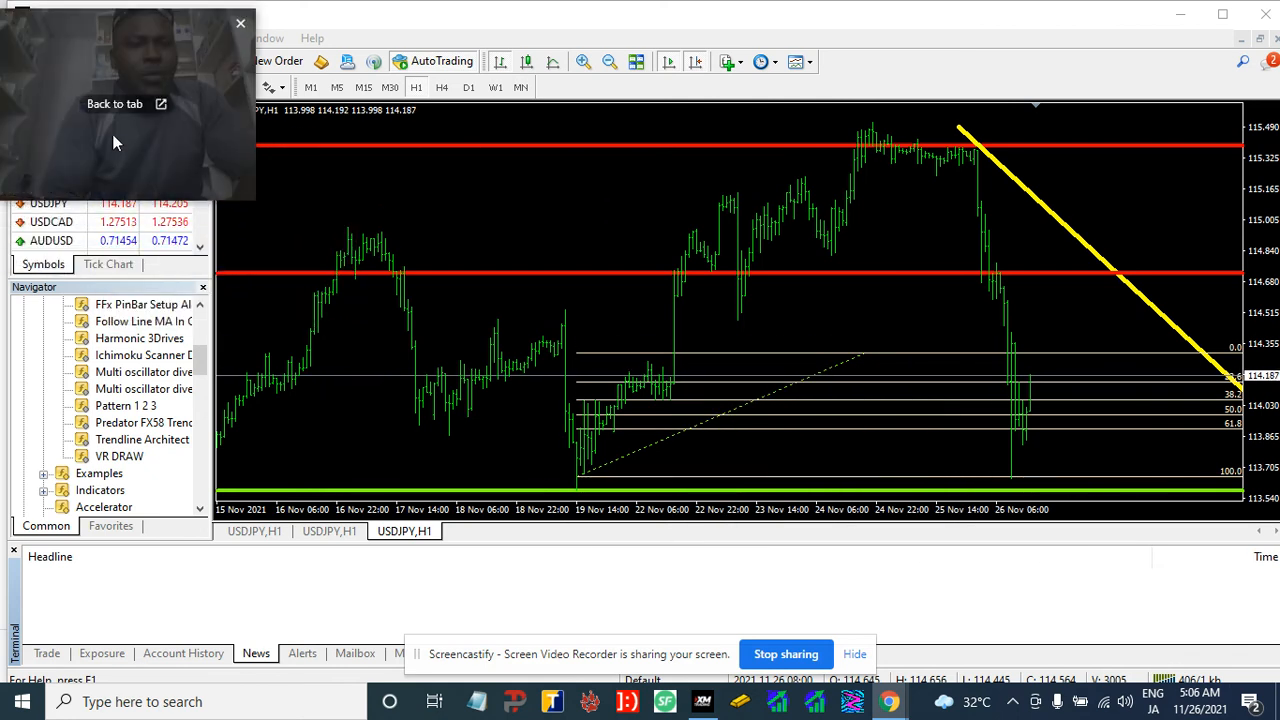
pyautogui.moveTo(208, 58)
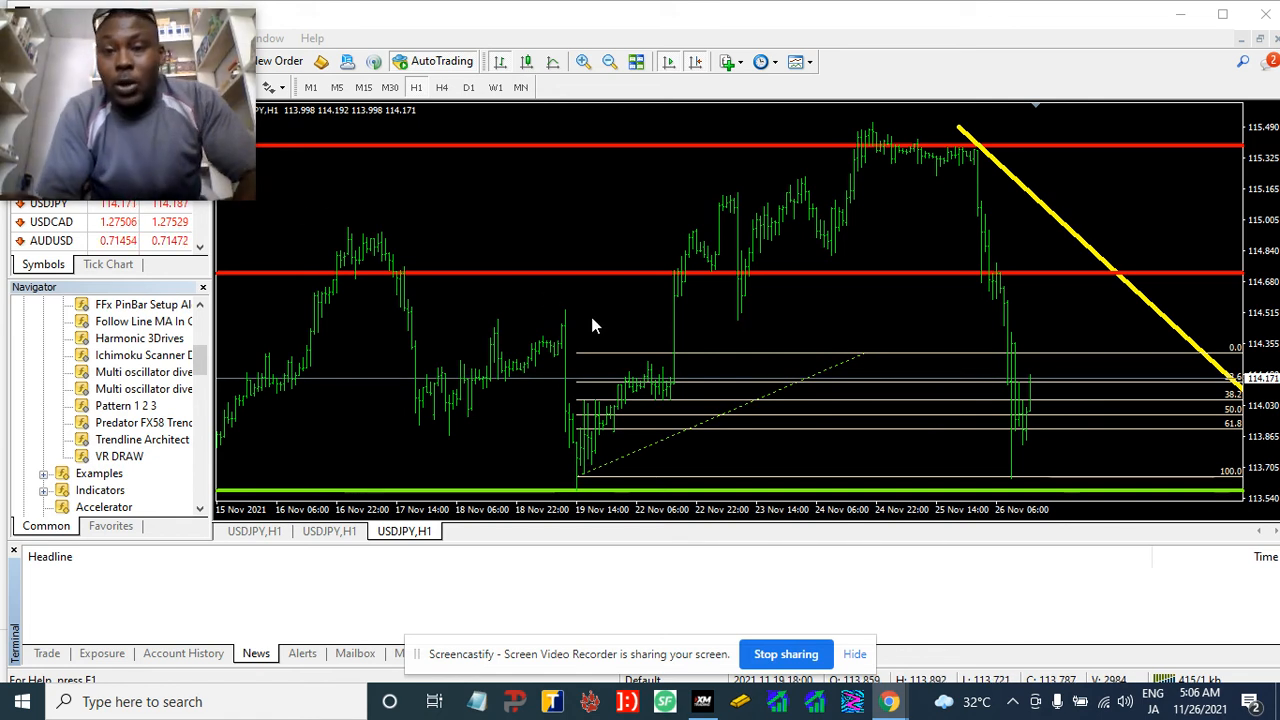
pyautogui.moveTo(622, 458)
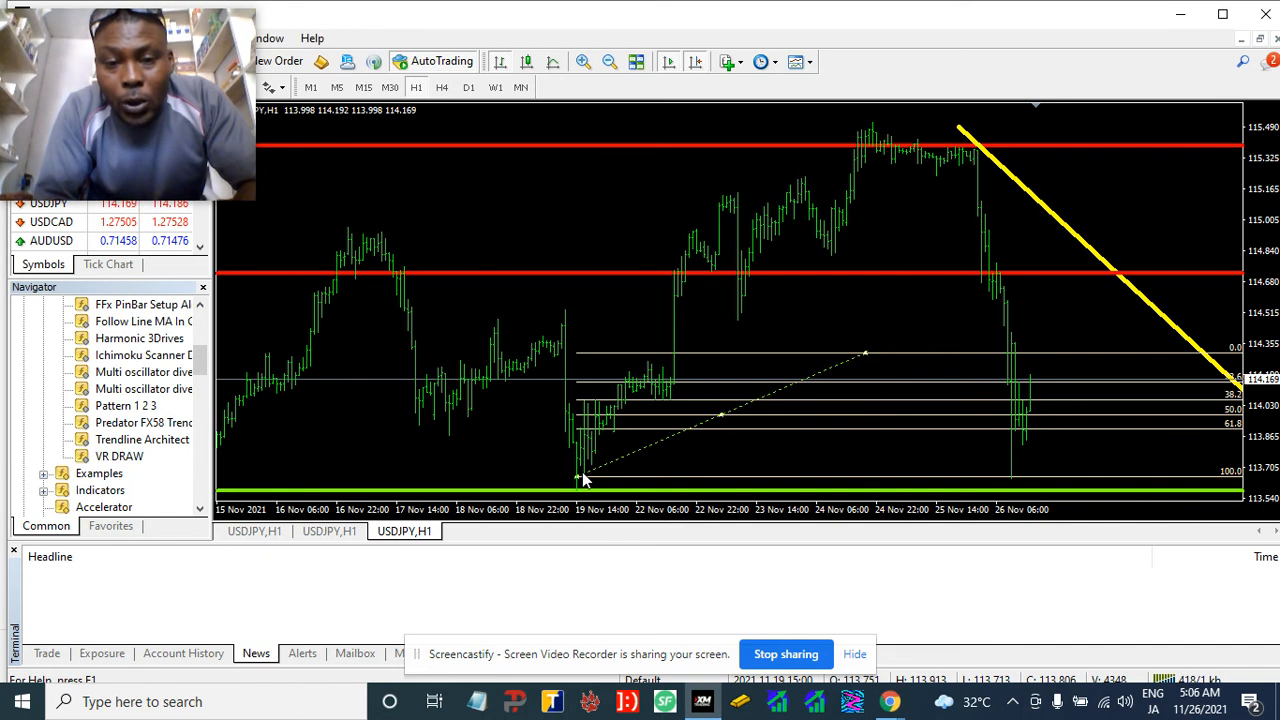
pyautogui.moveTo(583, 478)
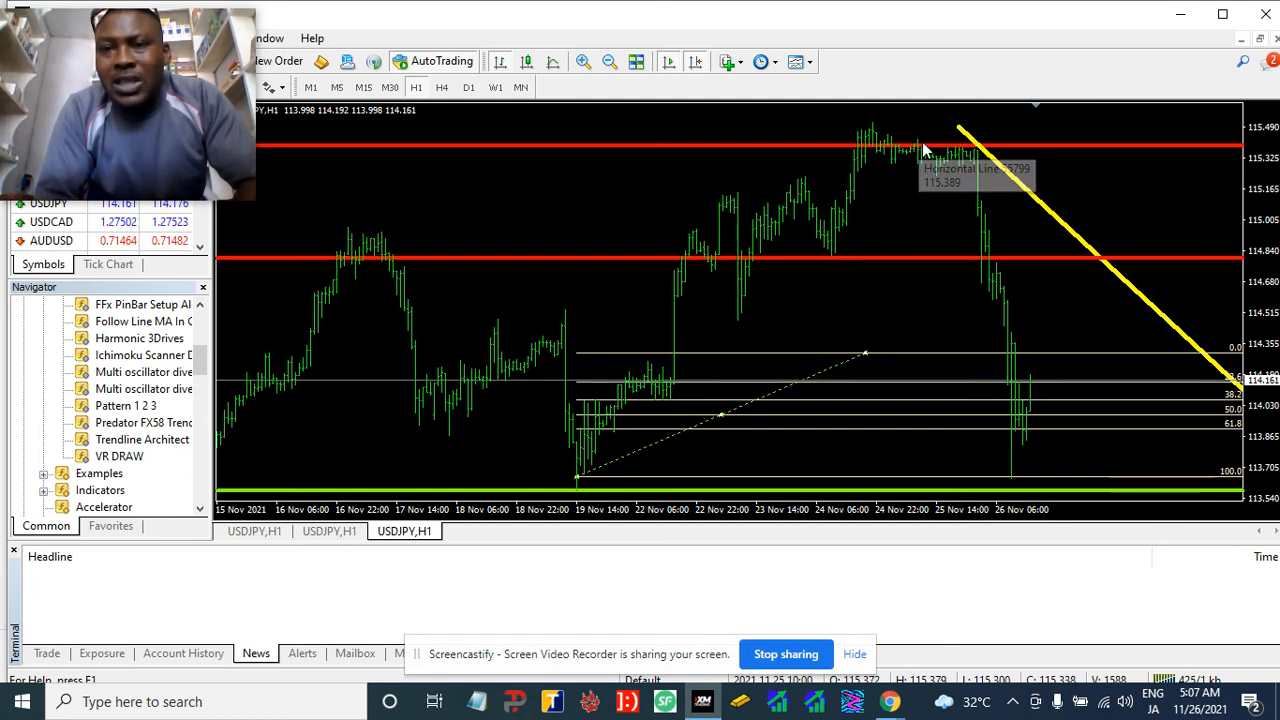
pyautogui.moveTo(1095, 227)
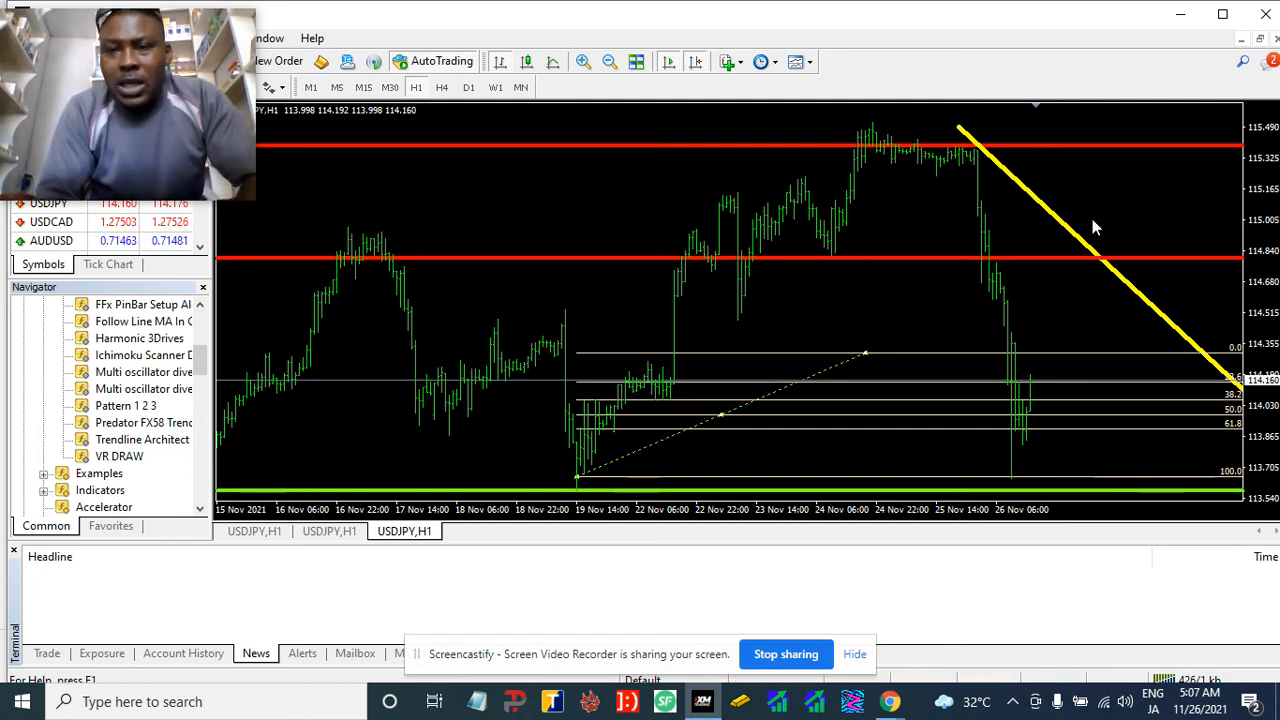
pyautogui.moveTo(637, 424)
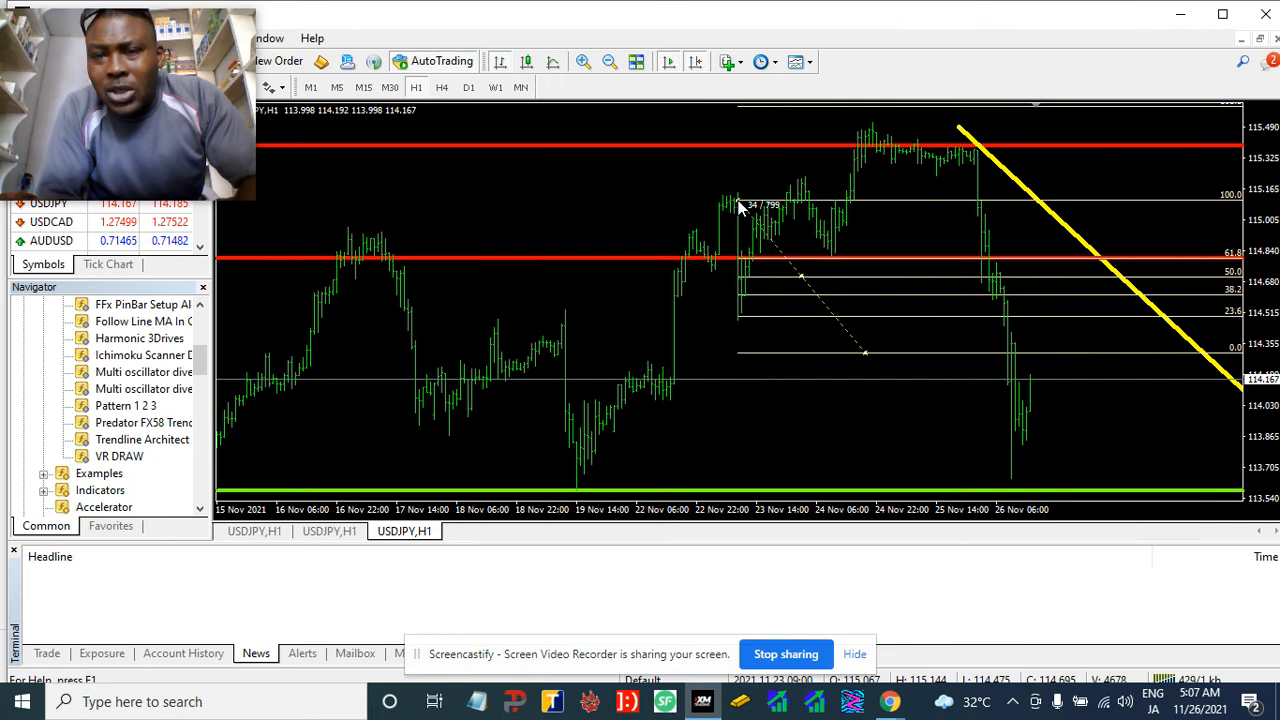
pyautogui.moveTo(867, 358)
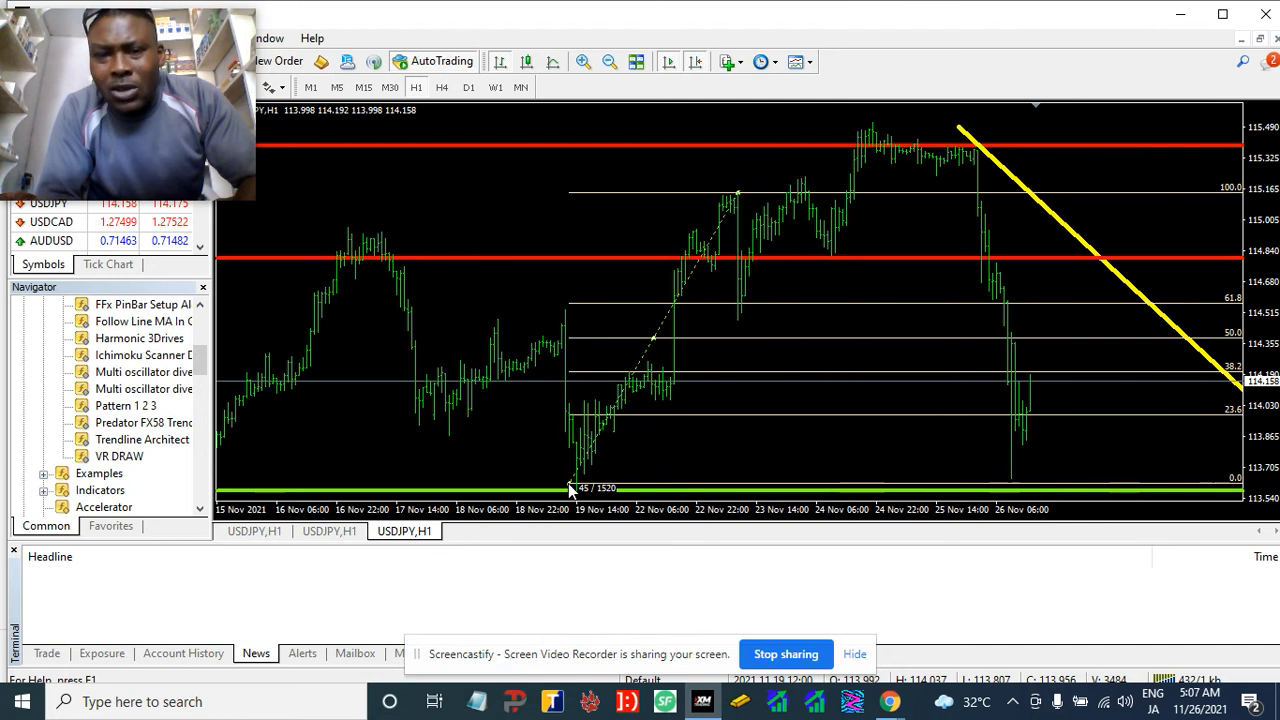
pyautogui.moveTo(720, 210)
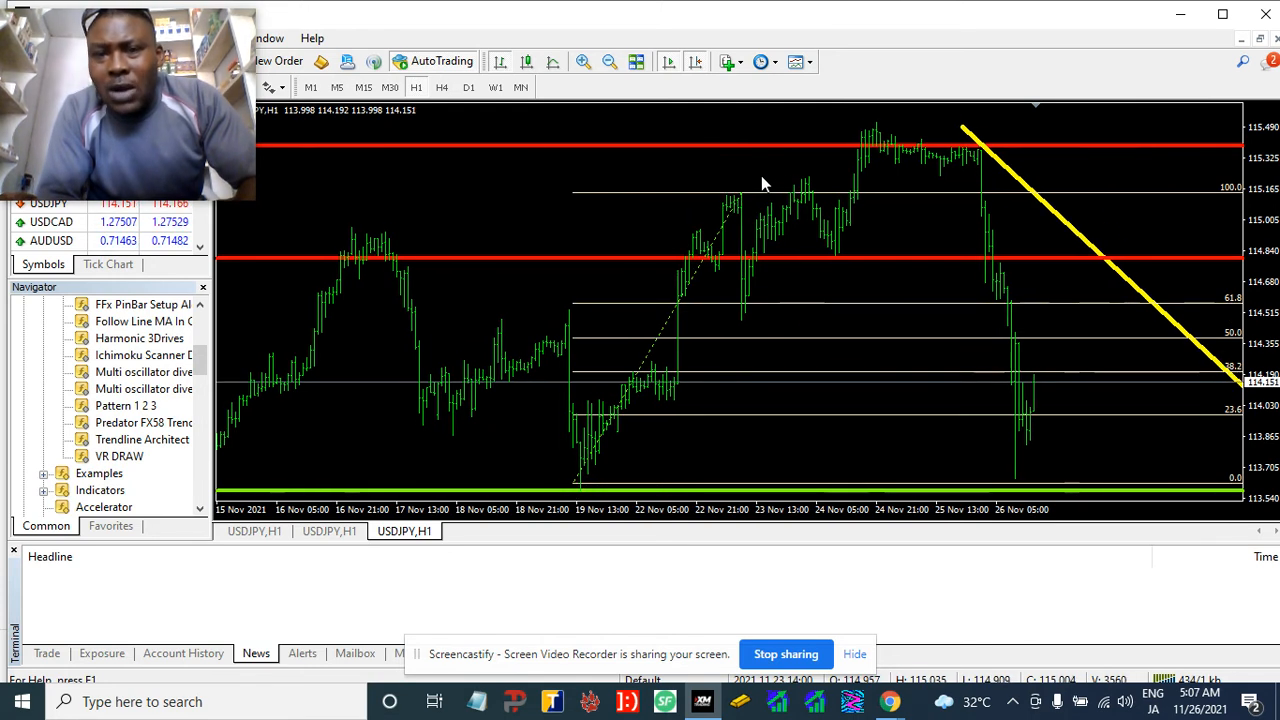
pyautogui.moveTo(735, 207)
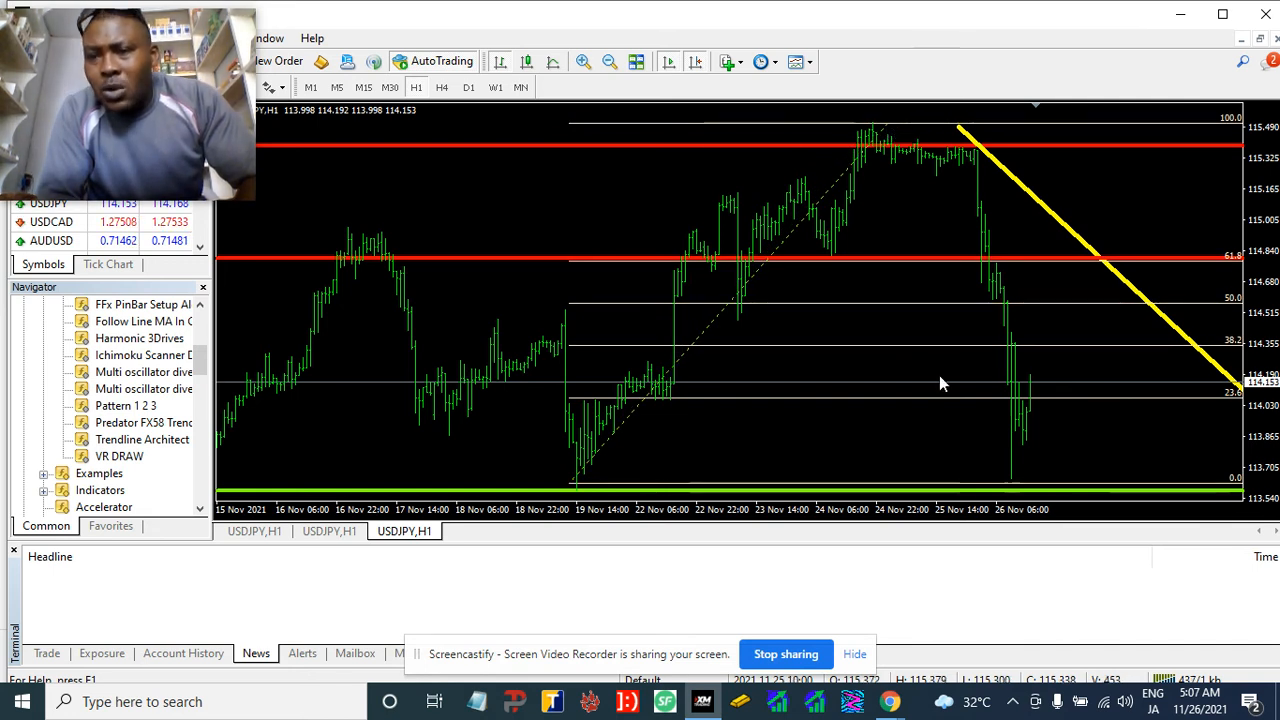
pyautogui.moveTo(1043, 194)
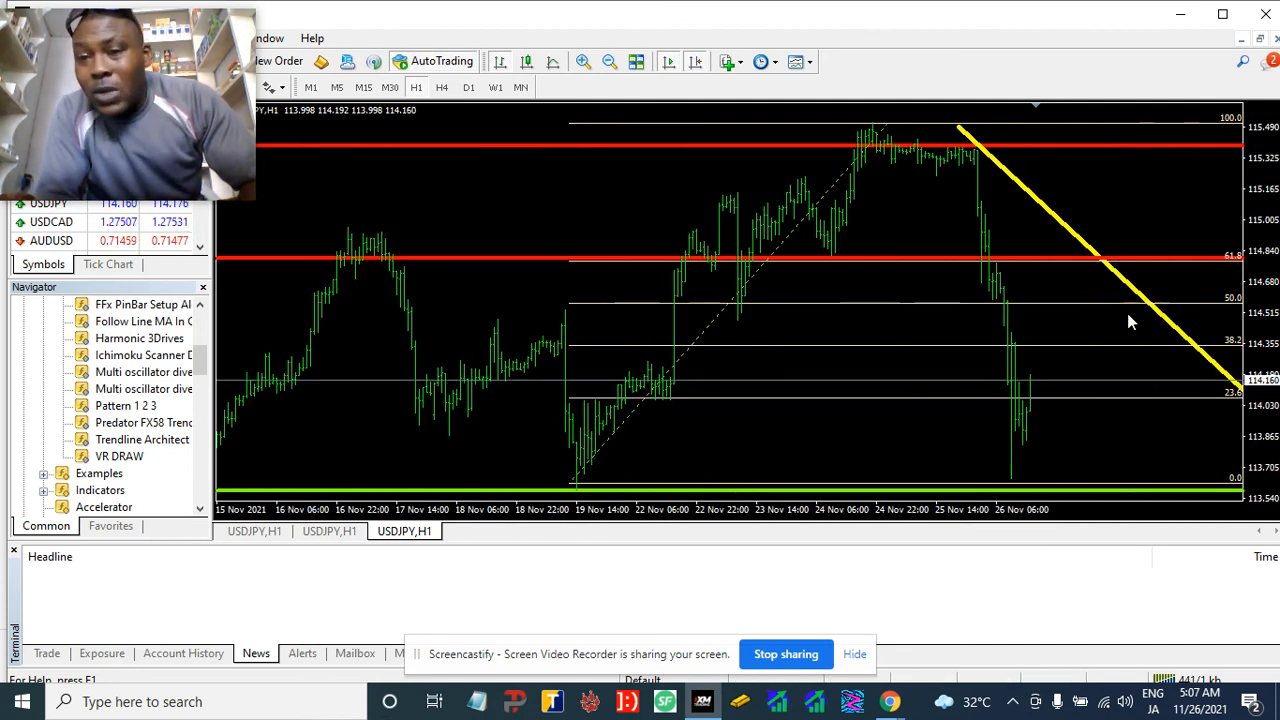
pyautogui.moveTo(695, 295)
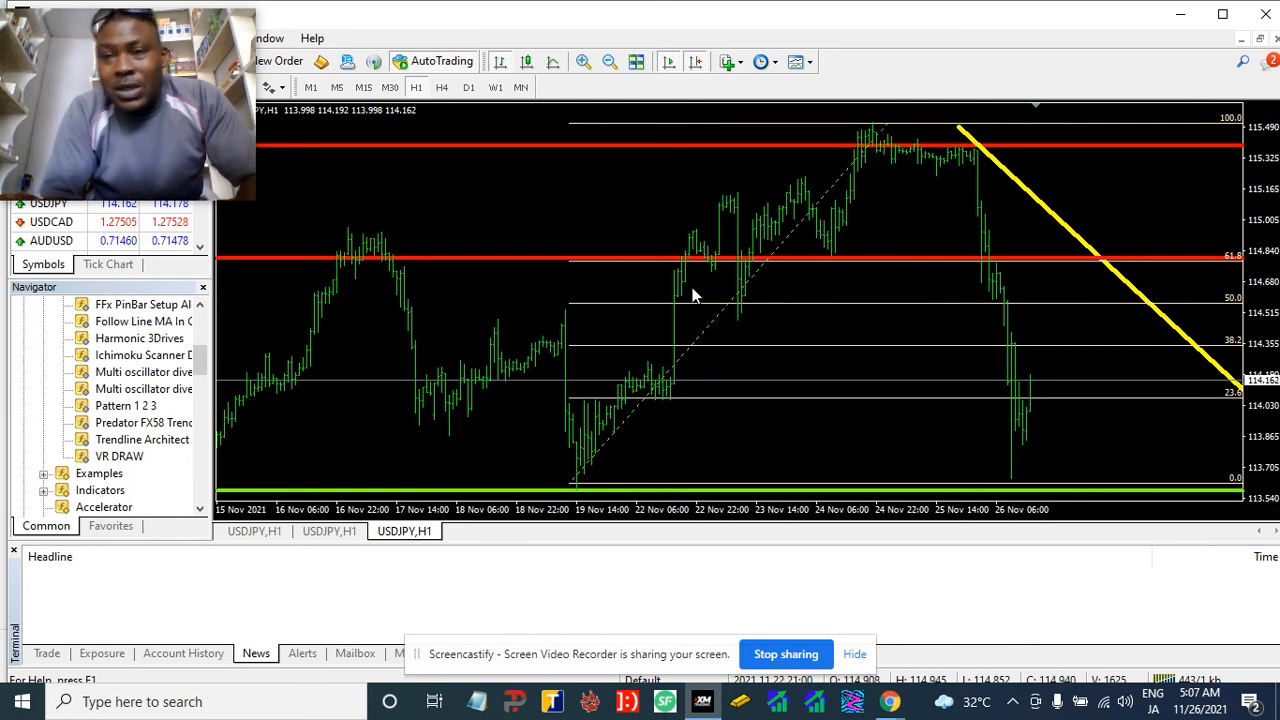
pyautogui.moveTo(900, 263)
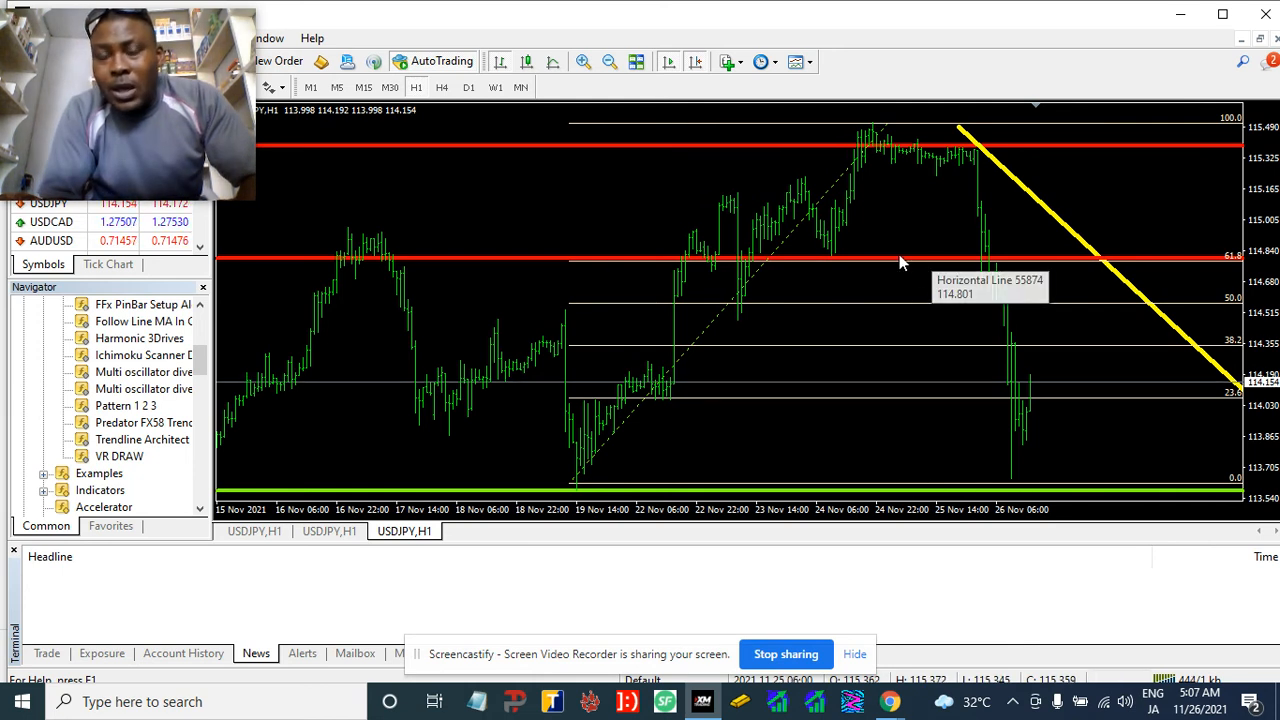
pyautogui.moveTo(1232, 267)
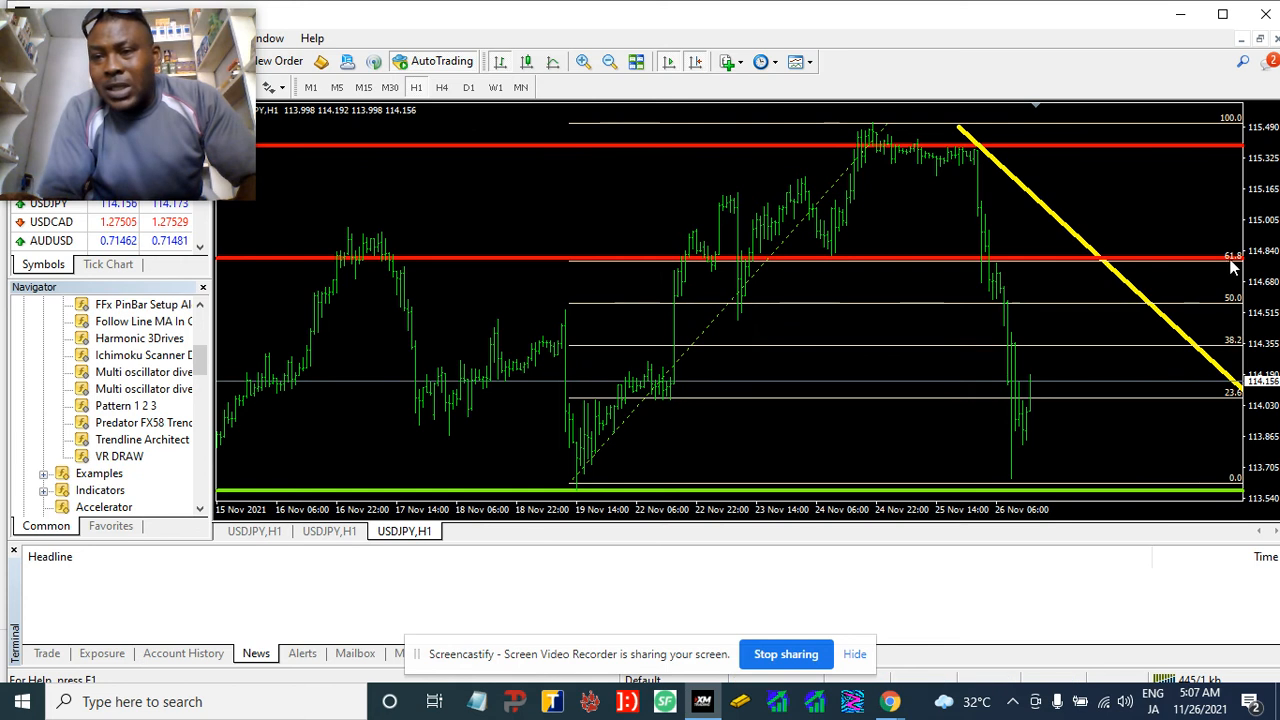
pyautogui.moveTo(808, 267)
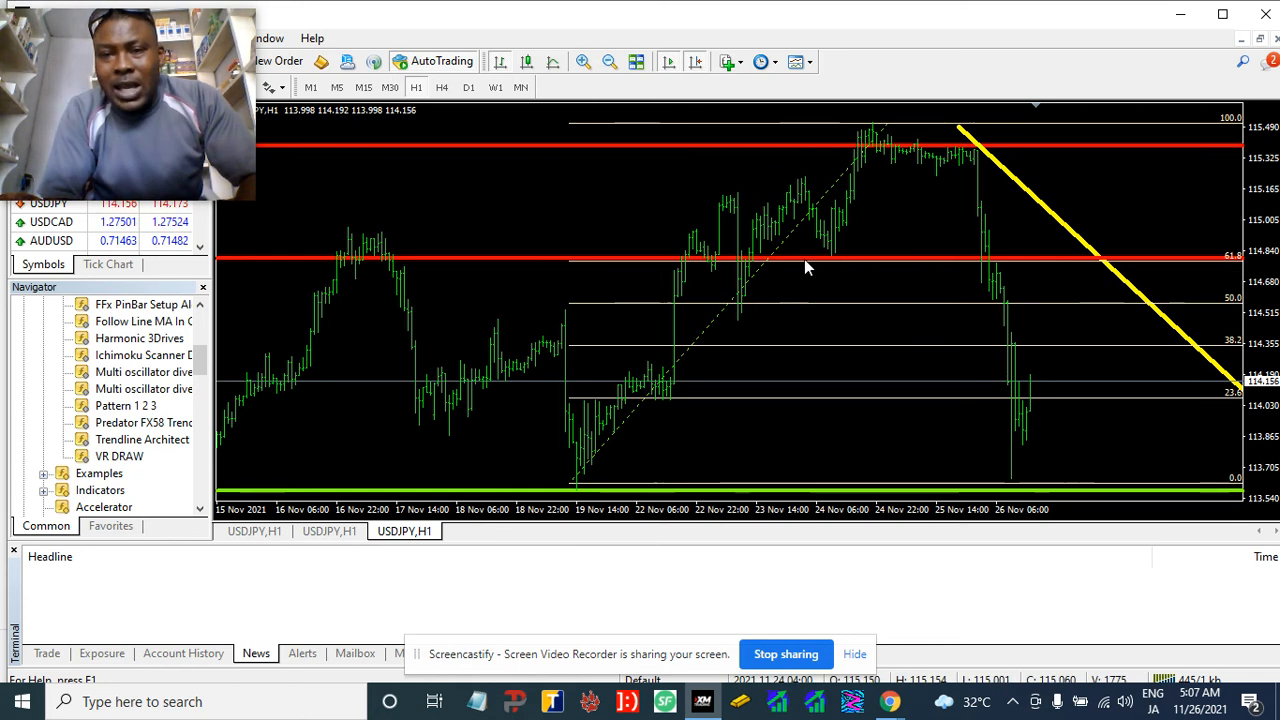
pyautogui.moveTo(825, 269)
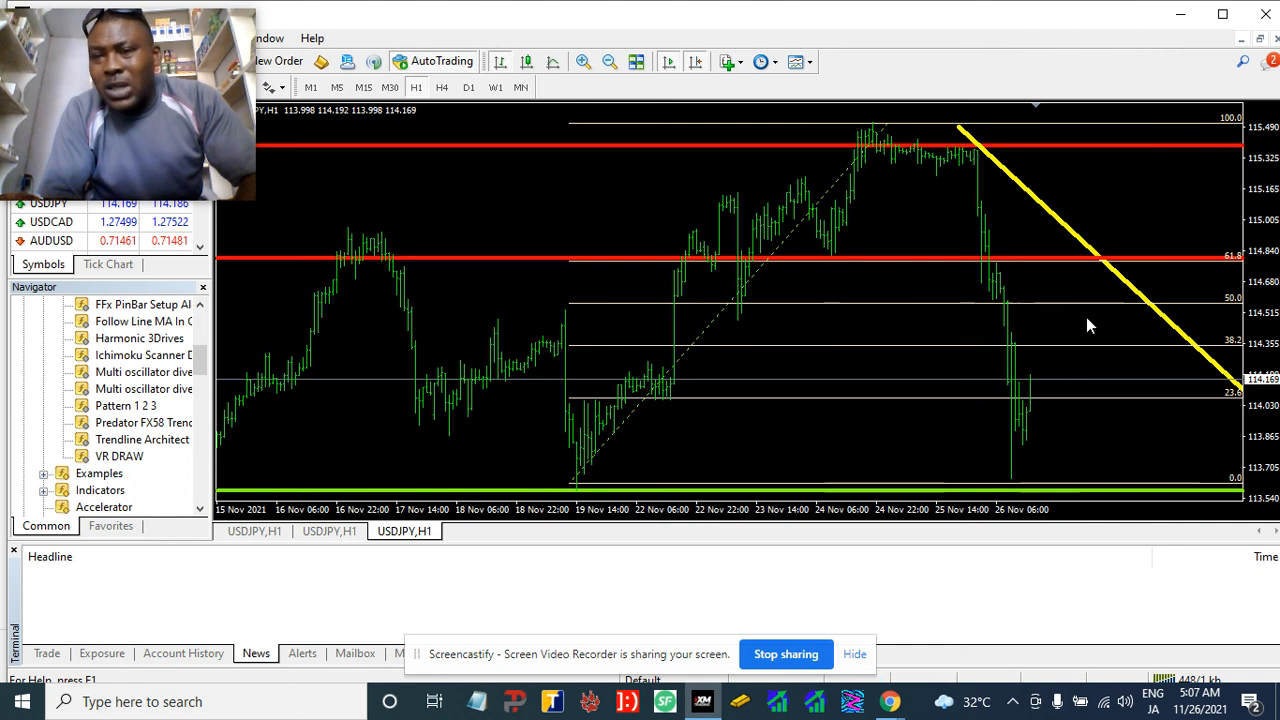
pyautogui.moveTo(1108, 305)
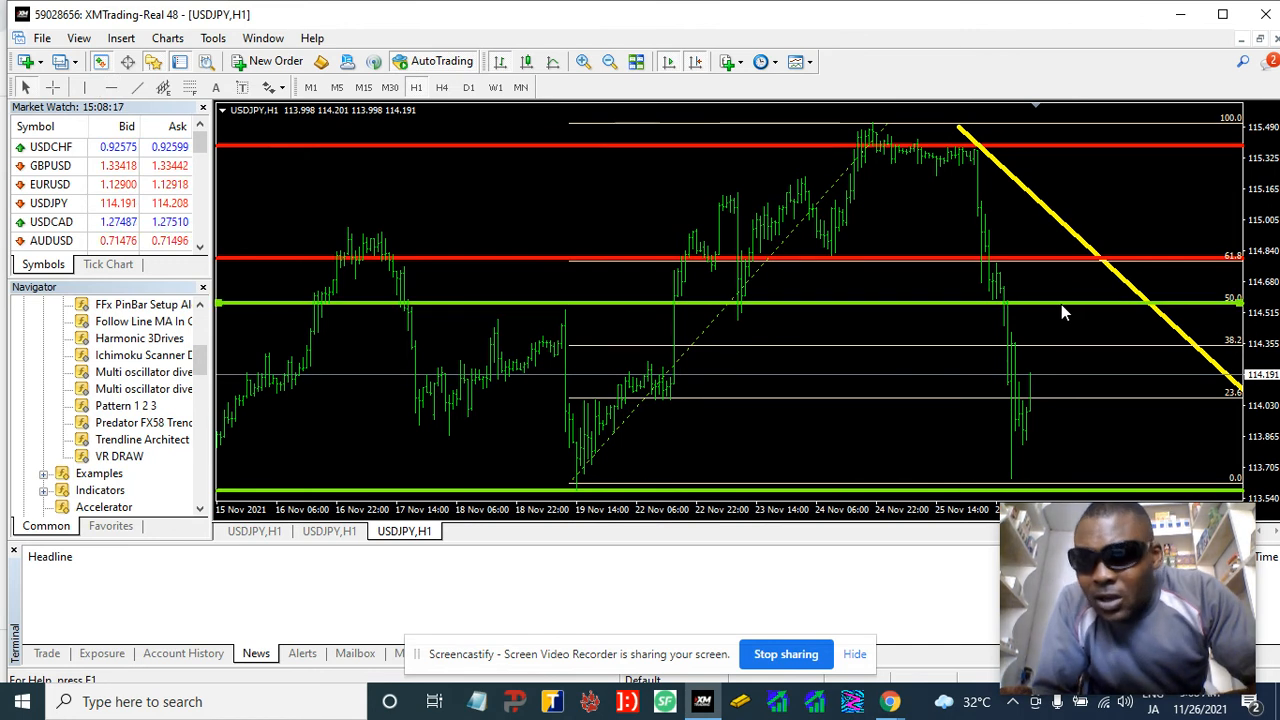
# Step: Recolour the 50% Fibonacci horizontal level near 114.56 from green to gold
pyautogui.rightClick(1065, 312)
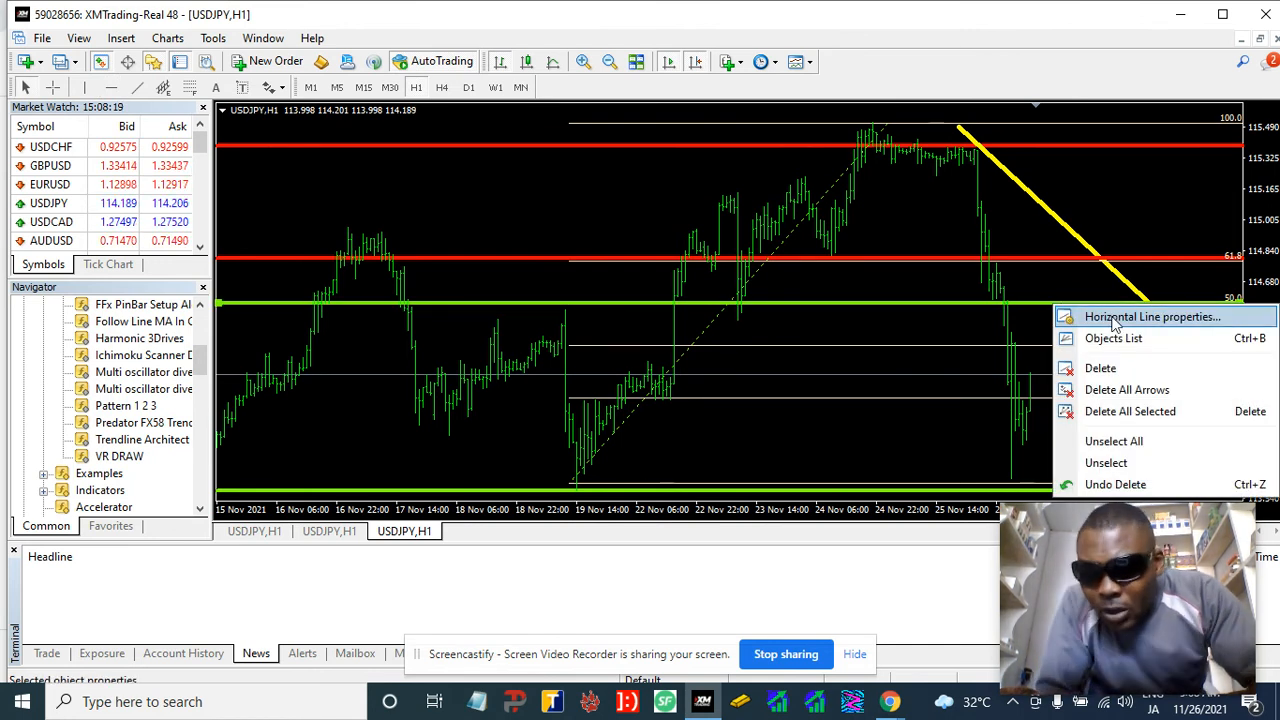
pyautogui.click(1148, 316)
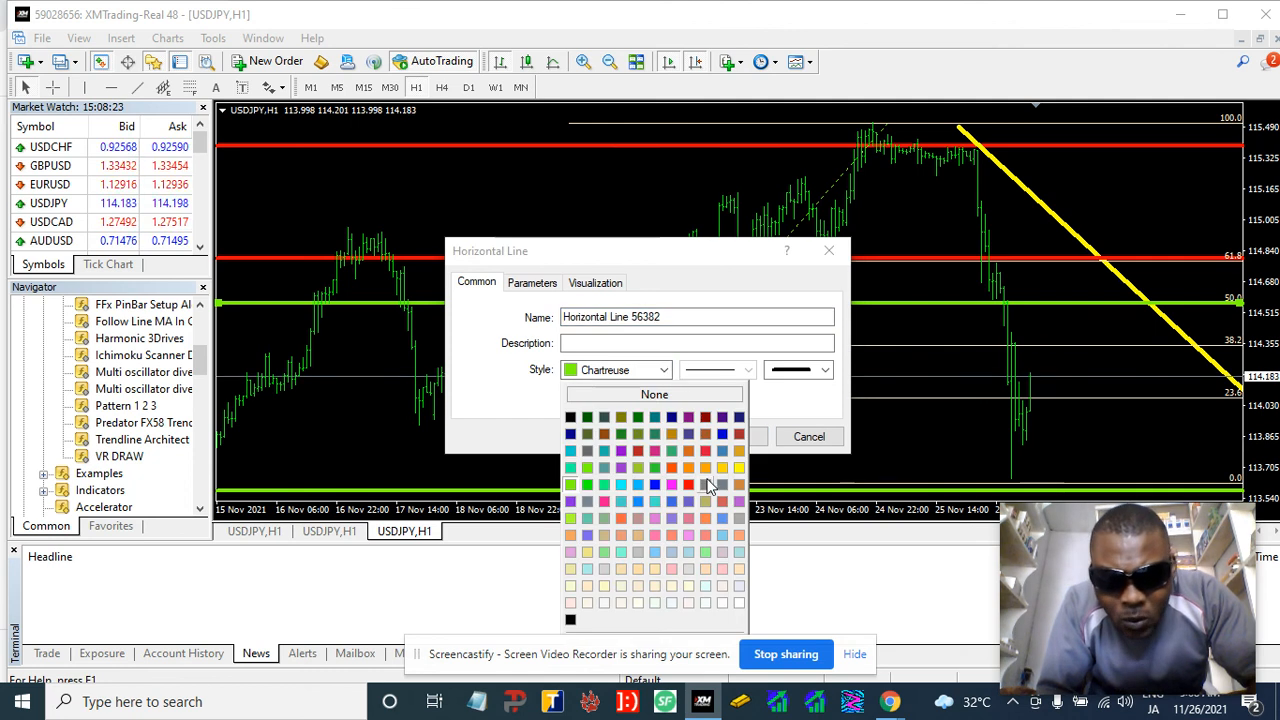
pyautogui.click(722, 467)
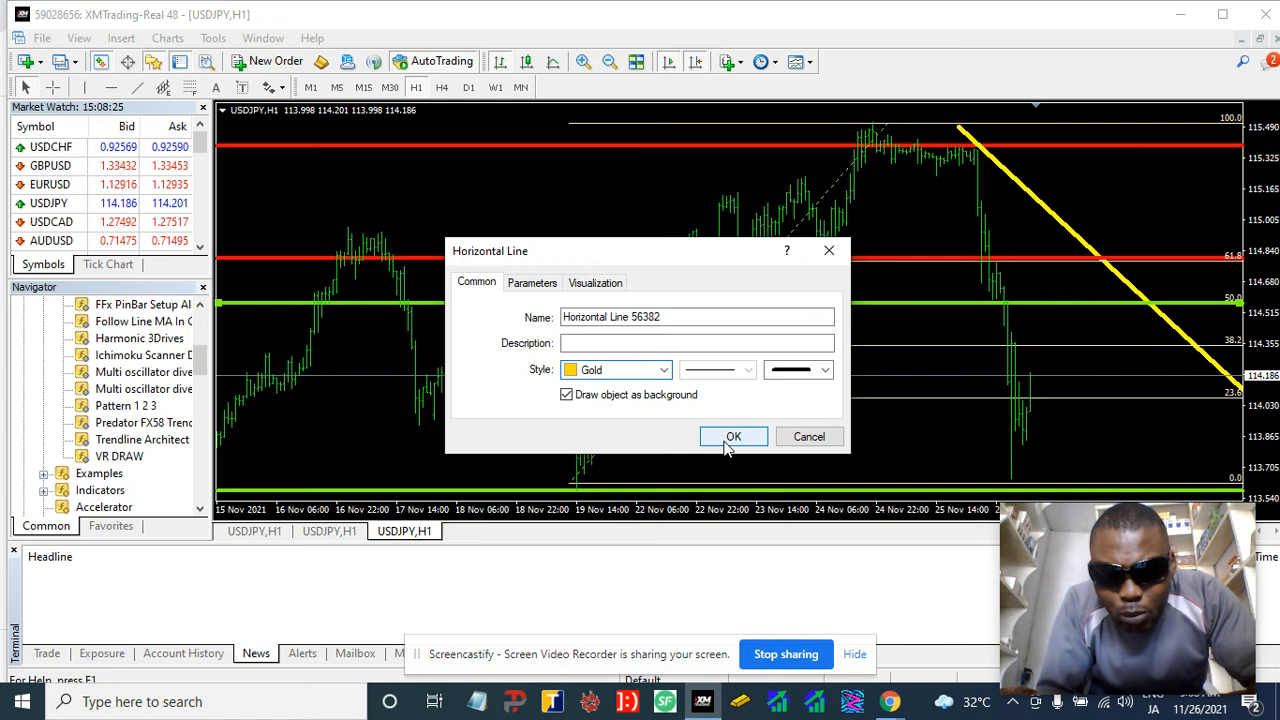
pyautogui.click(733, 436)
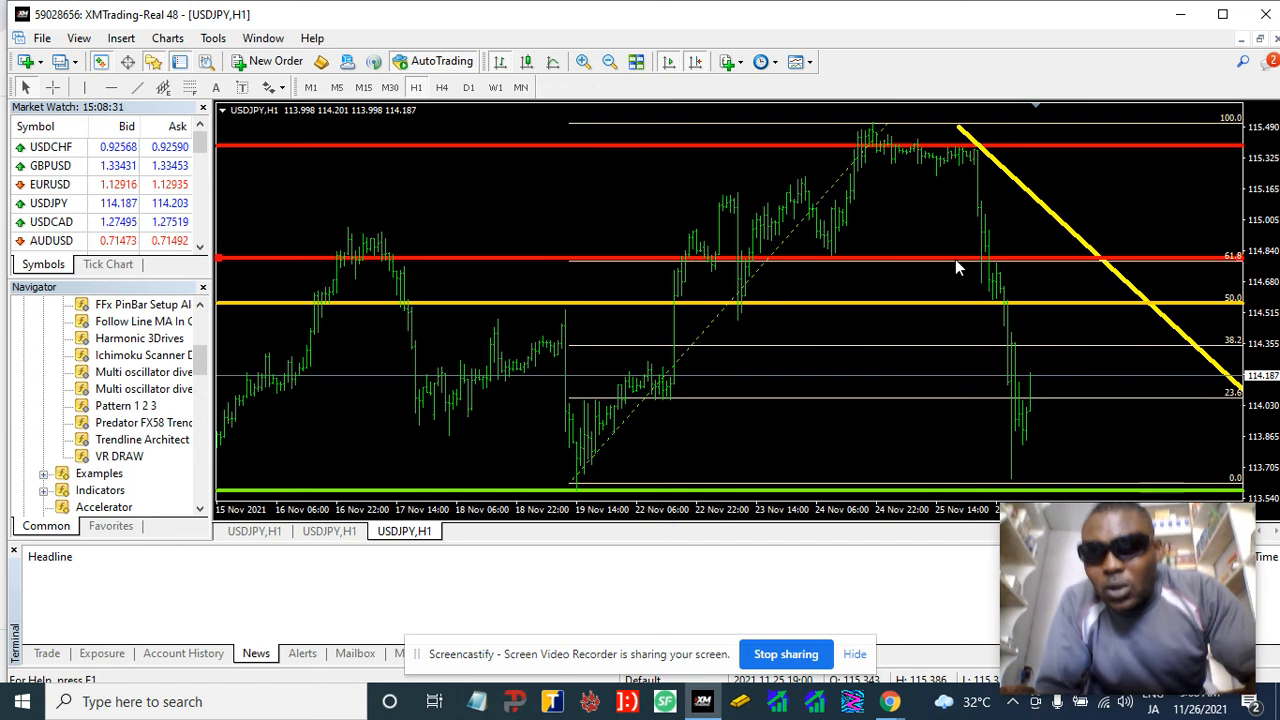
# Step: Open the lower red level's properties and show its colour choices
pyautogui.doubleClick(957, 258)
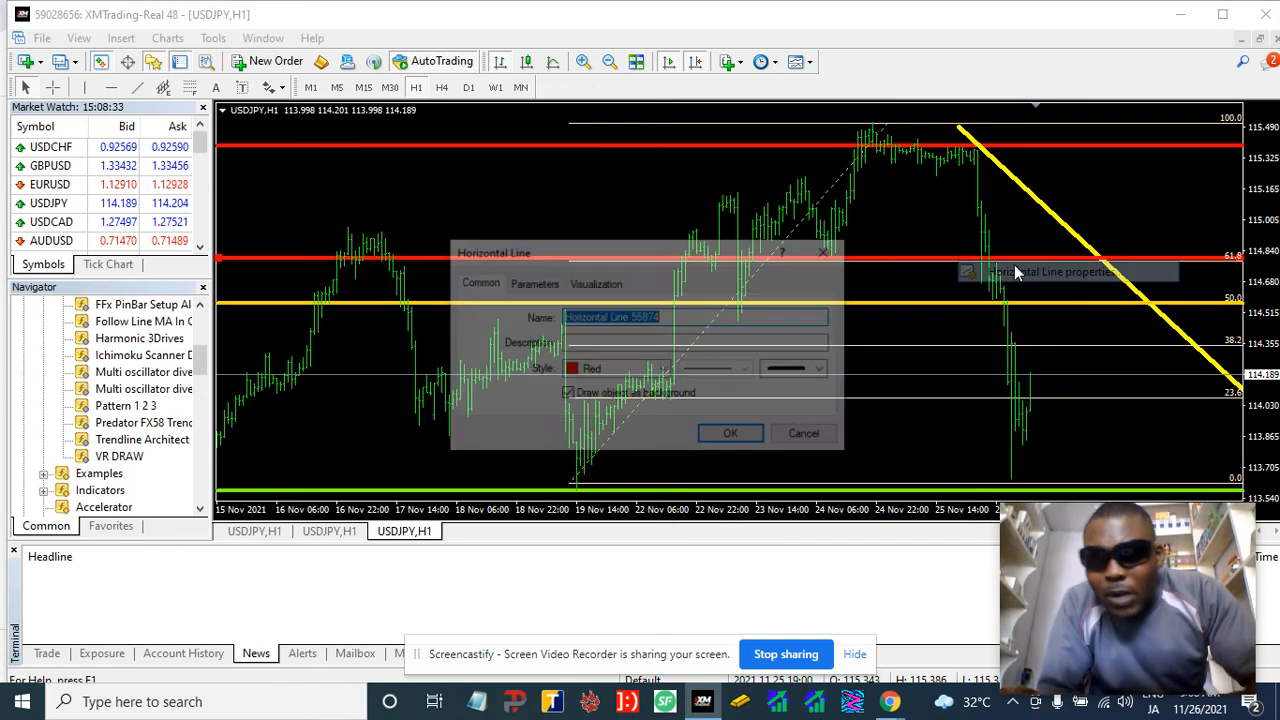
pyautogui.click(664, 370)
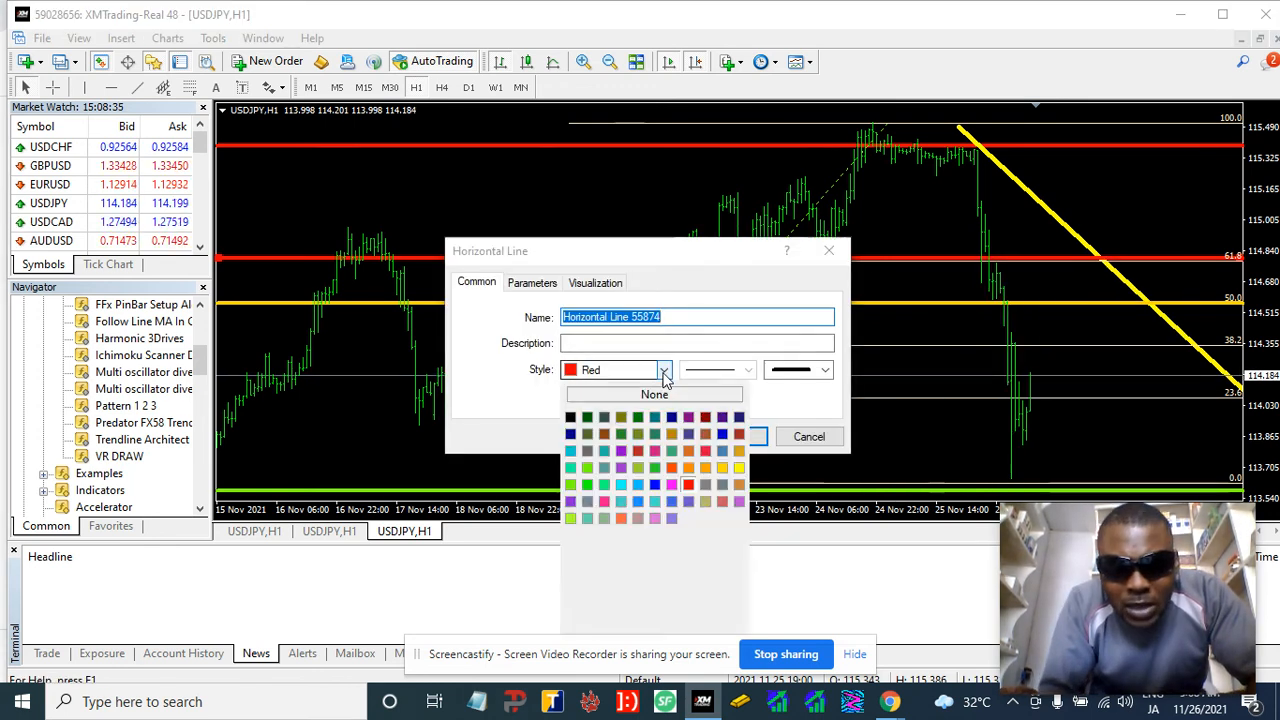
pyautogui.moveTo(723, 476)
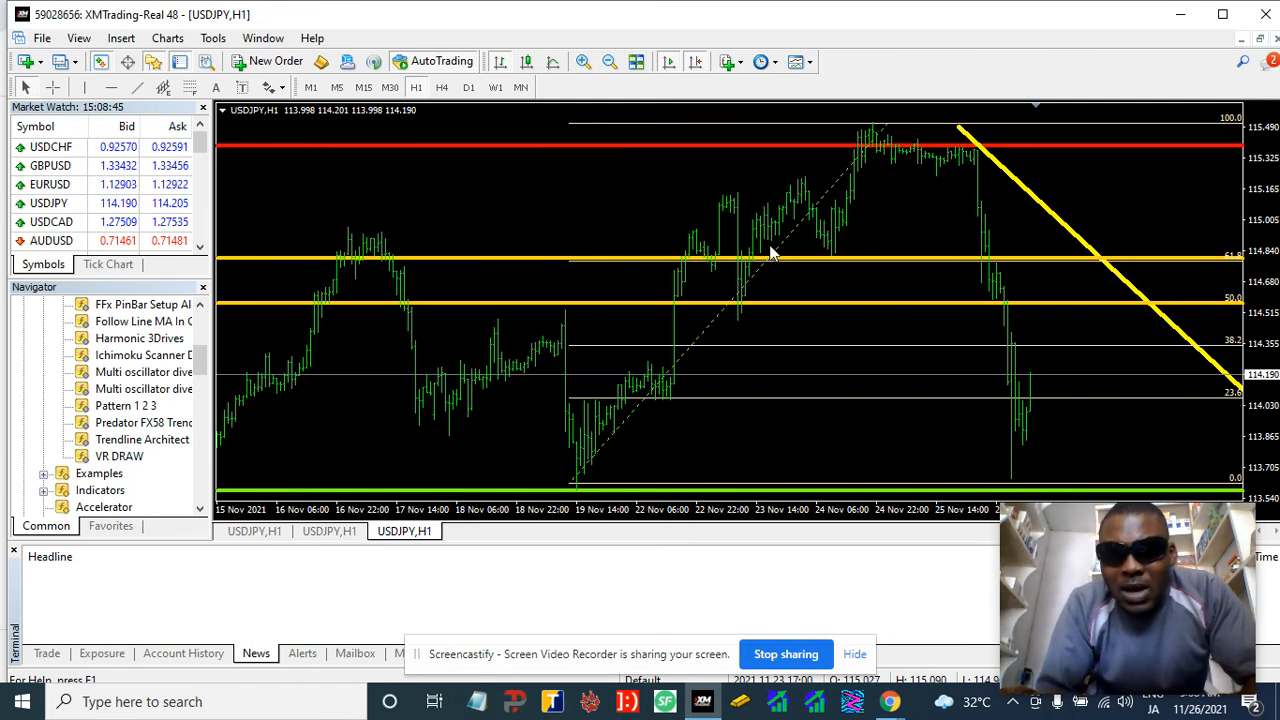
pyautogui.moveTo(793, 238)
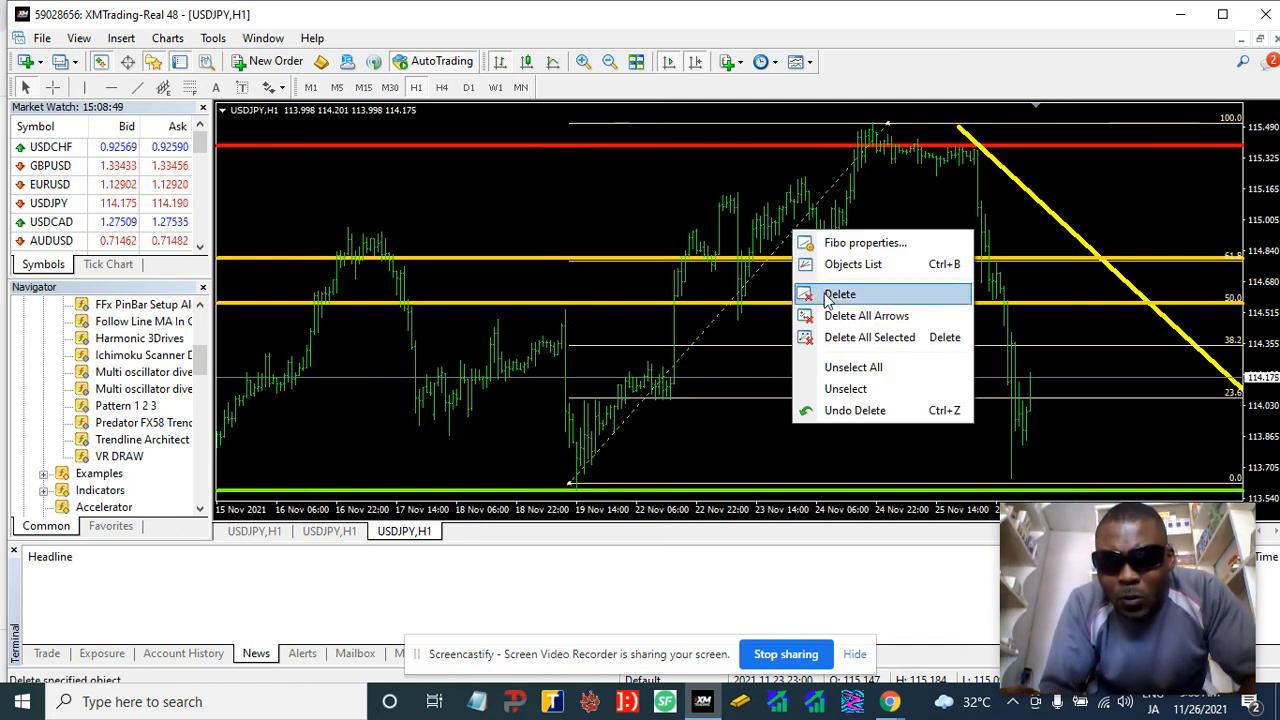
# Step: Delete the Fibonacci retracement from the USDJPY chart
pyautogui.click(839, 293)
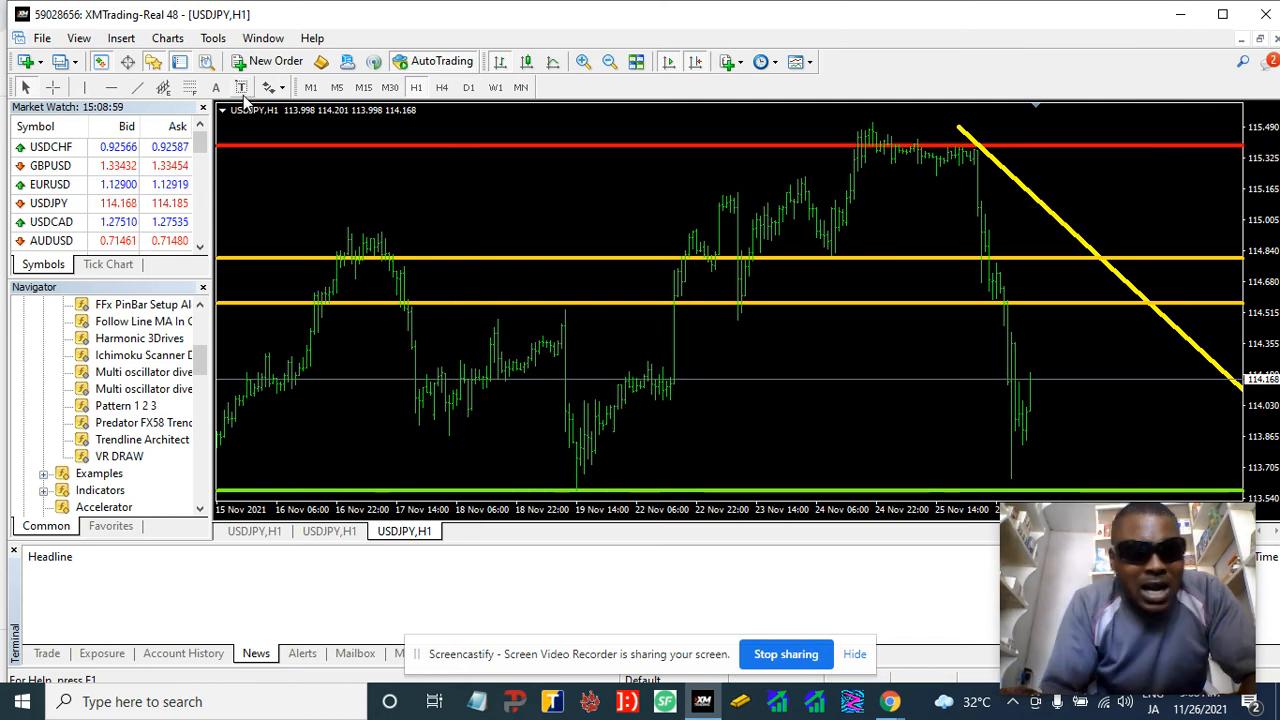
pyautogui.moveTo(888, 238)
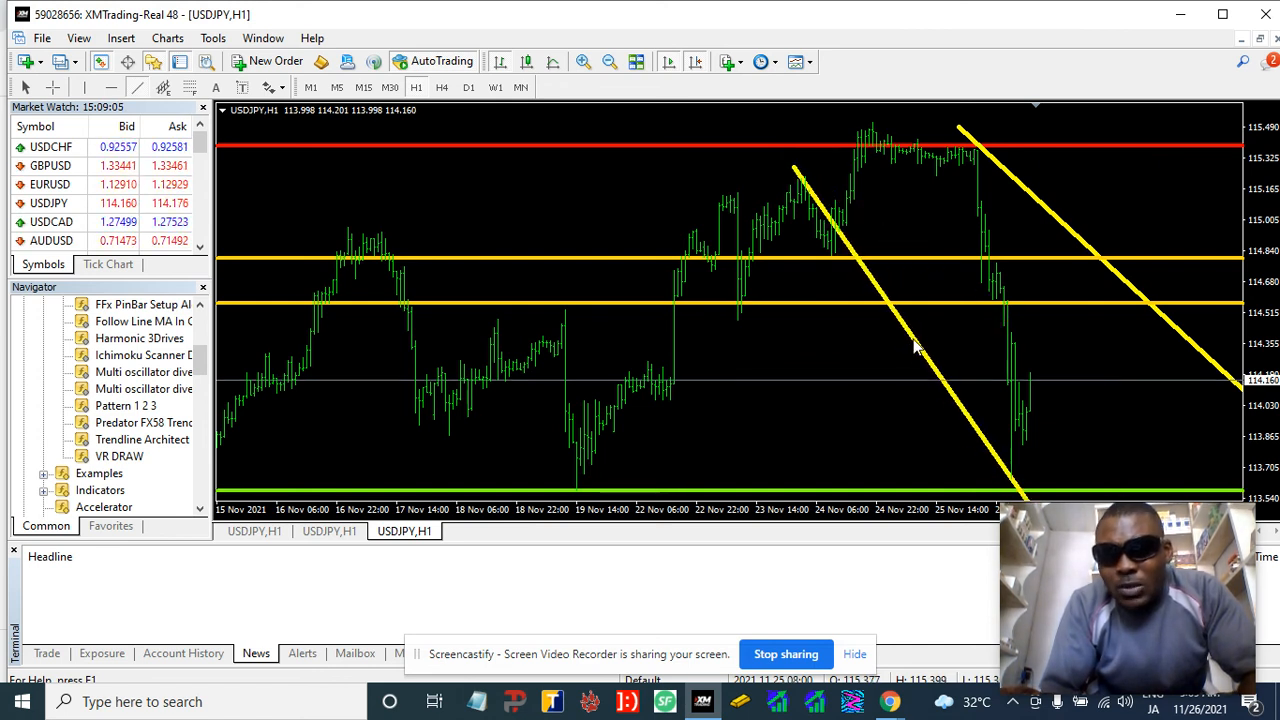
pyautogui.moveTo(797, 172)
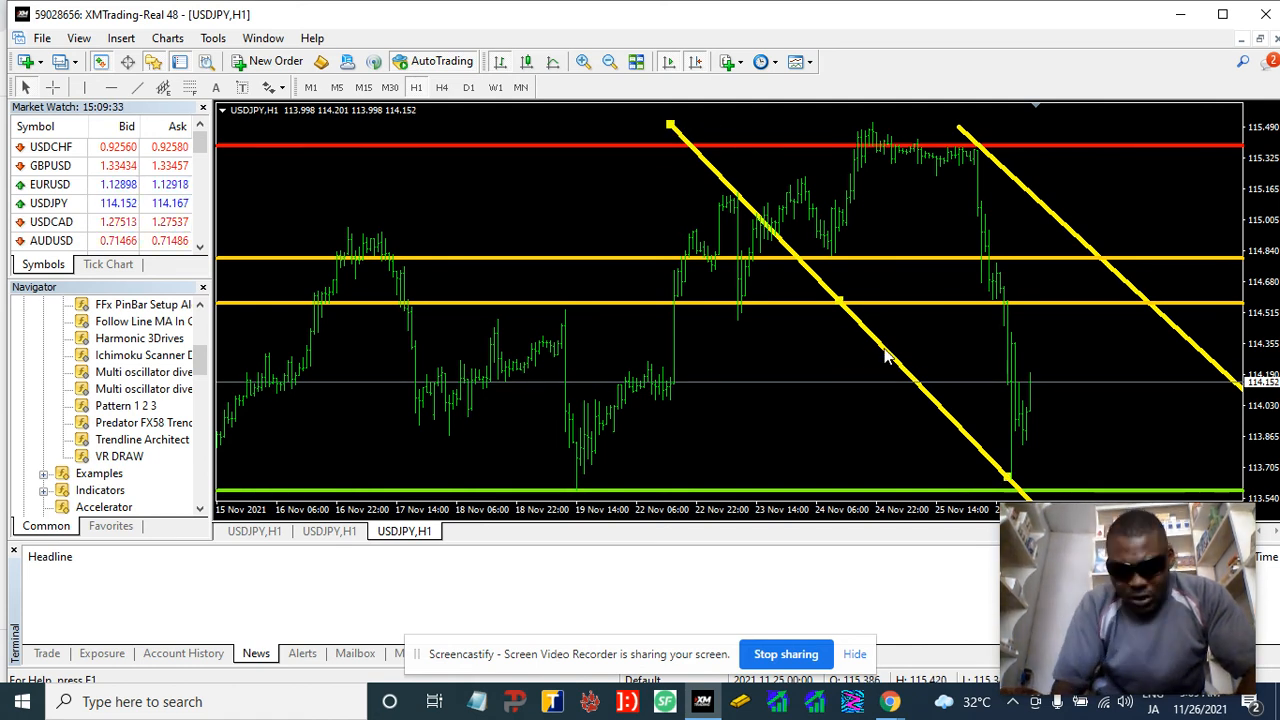
# Step: Delete both falling trend lines from the chart
pyautogui.rightClick(885, 355)
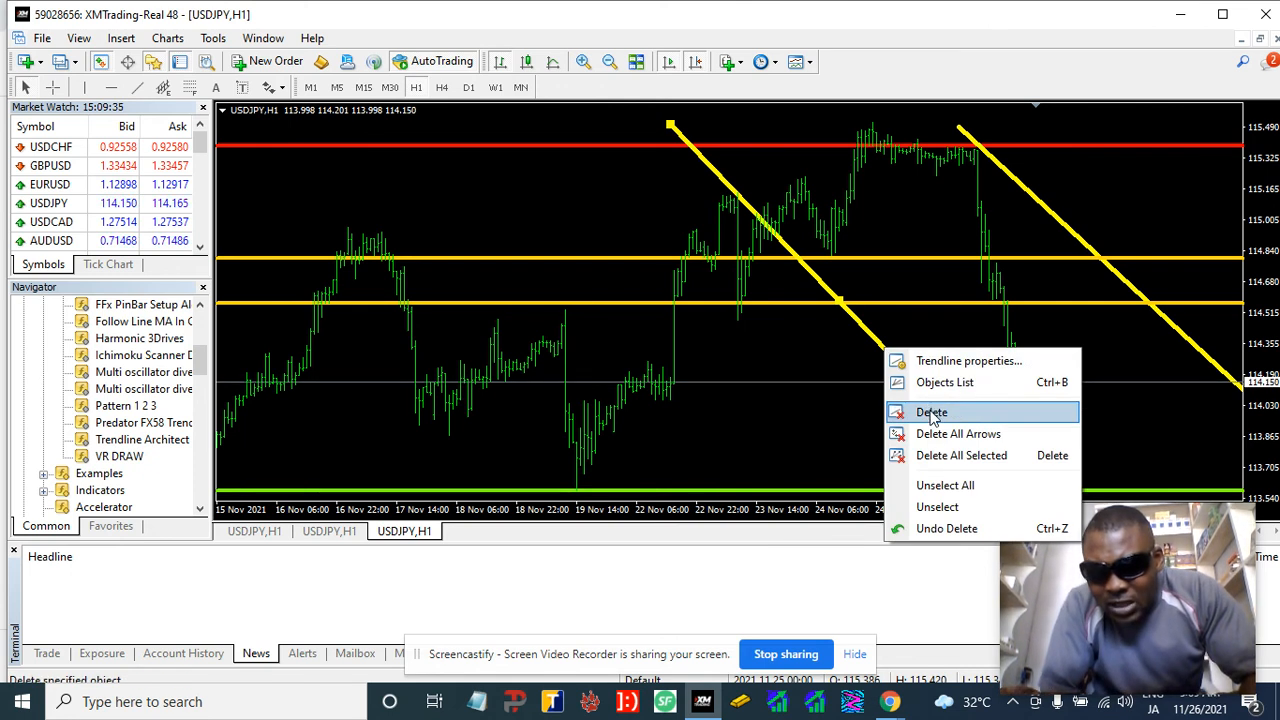
pyautogui.click(931, 412)
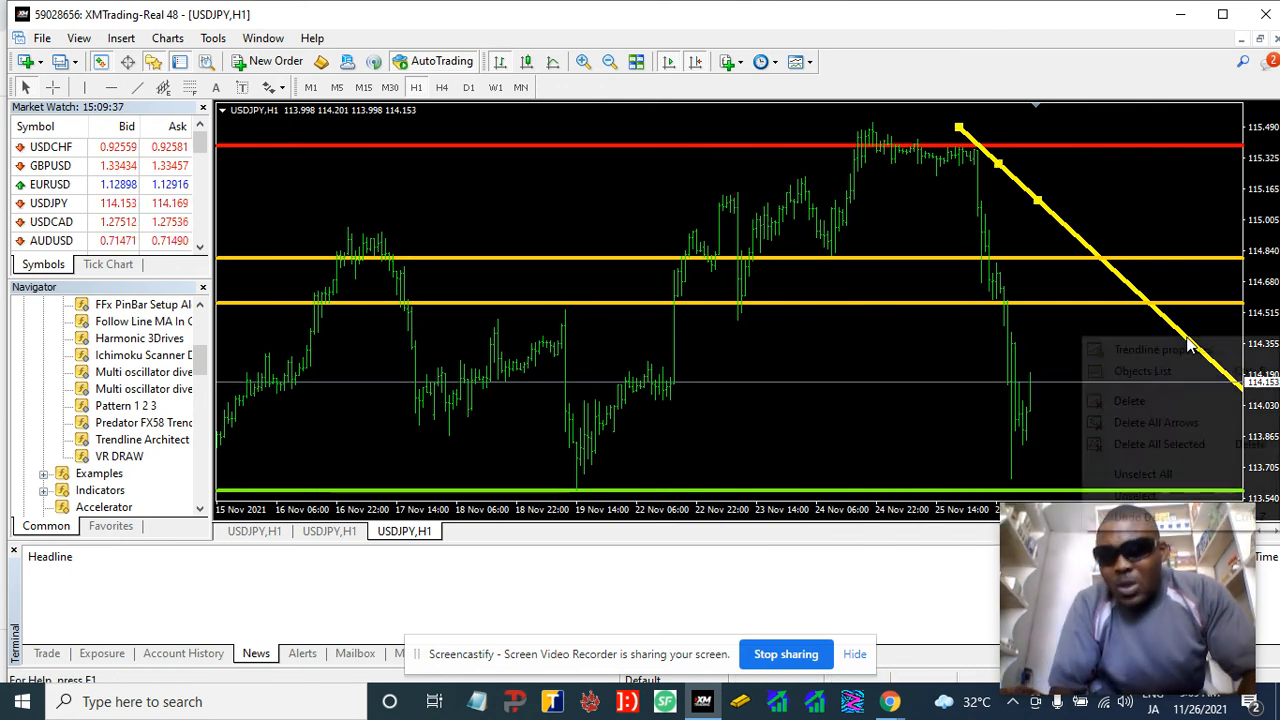
pyautogui.click(1129, 400)
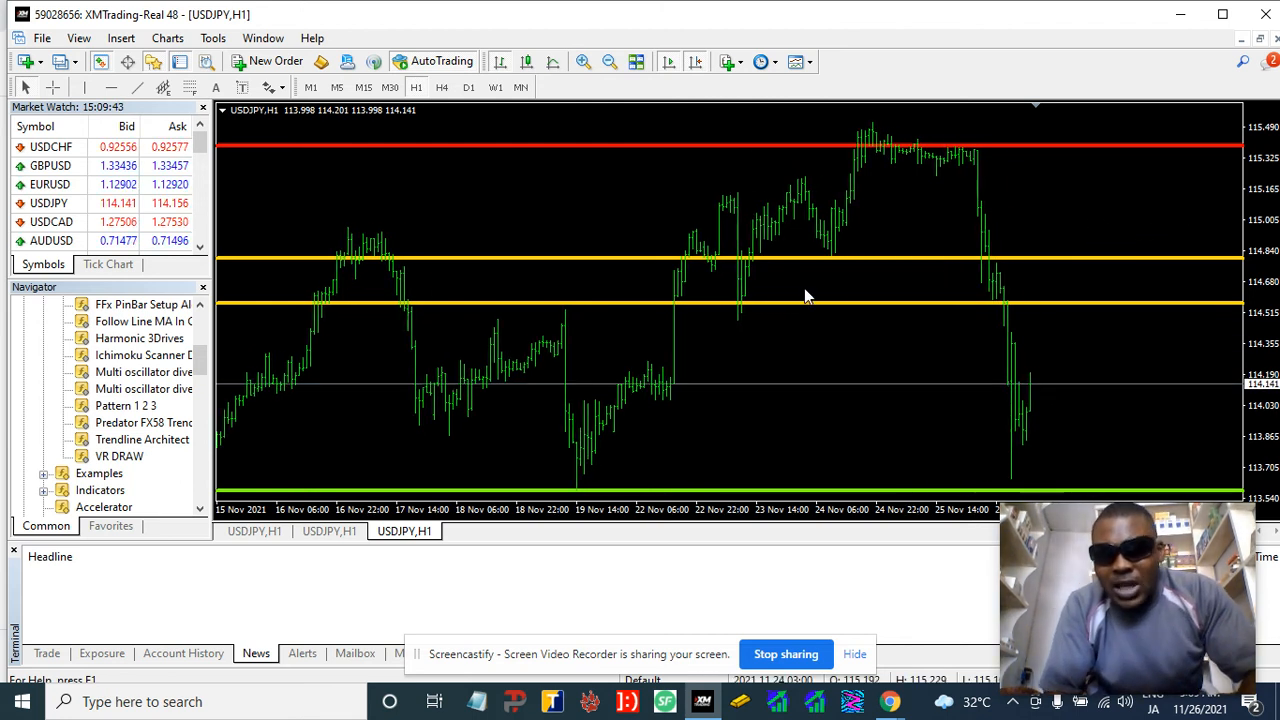
pyautogui.moveTo(958, 255)
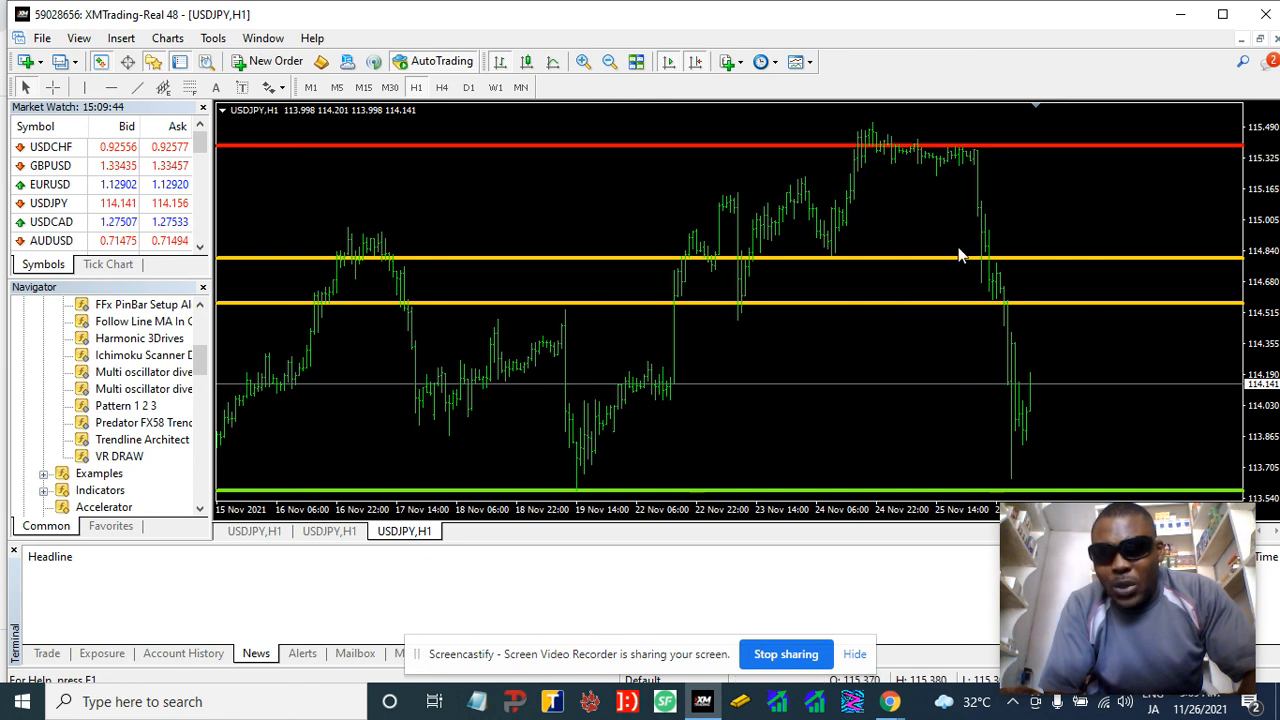
pyautogui.moveTo(1015, 280)
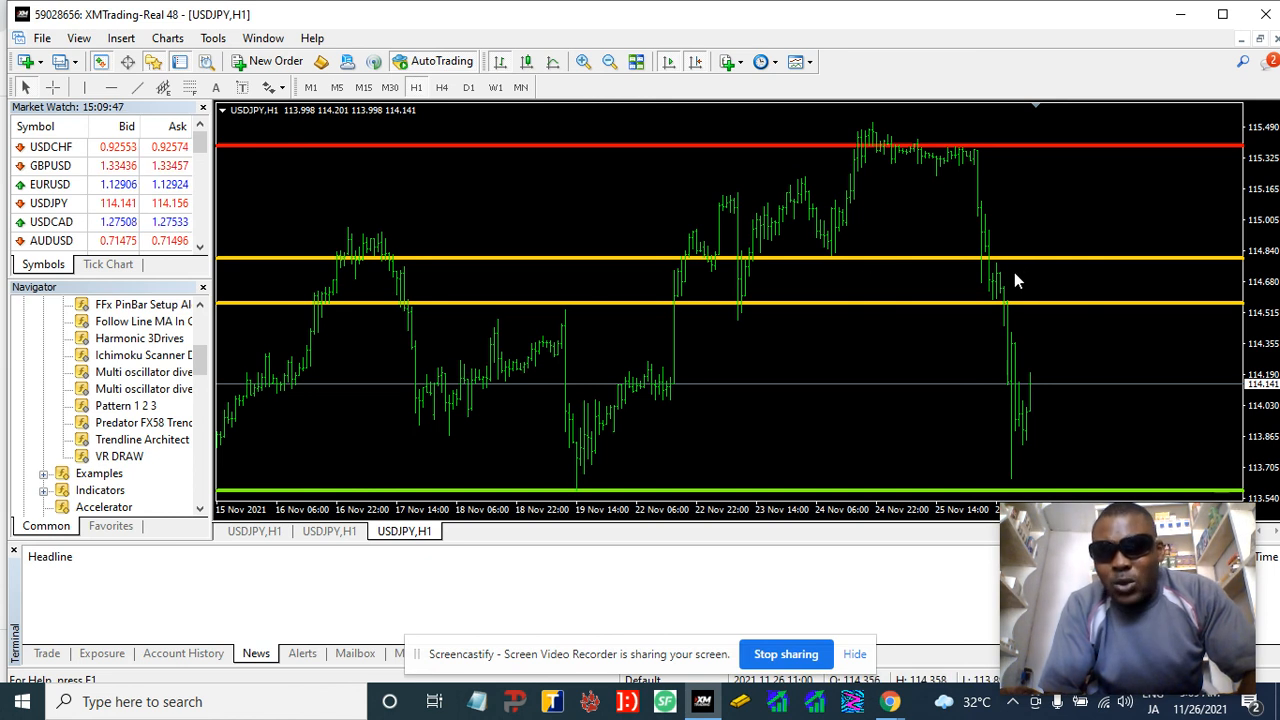
pyautogui.moveTo(1015, 280)
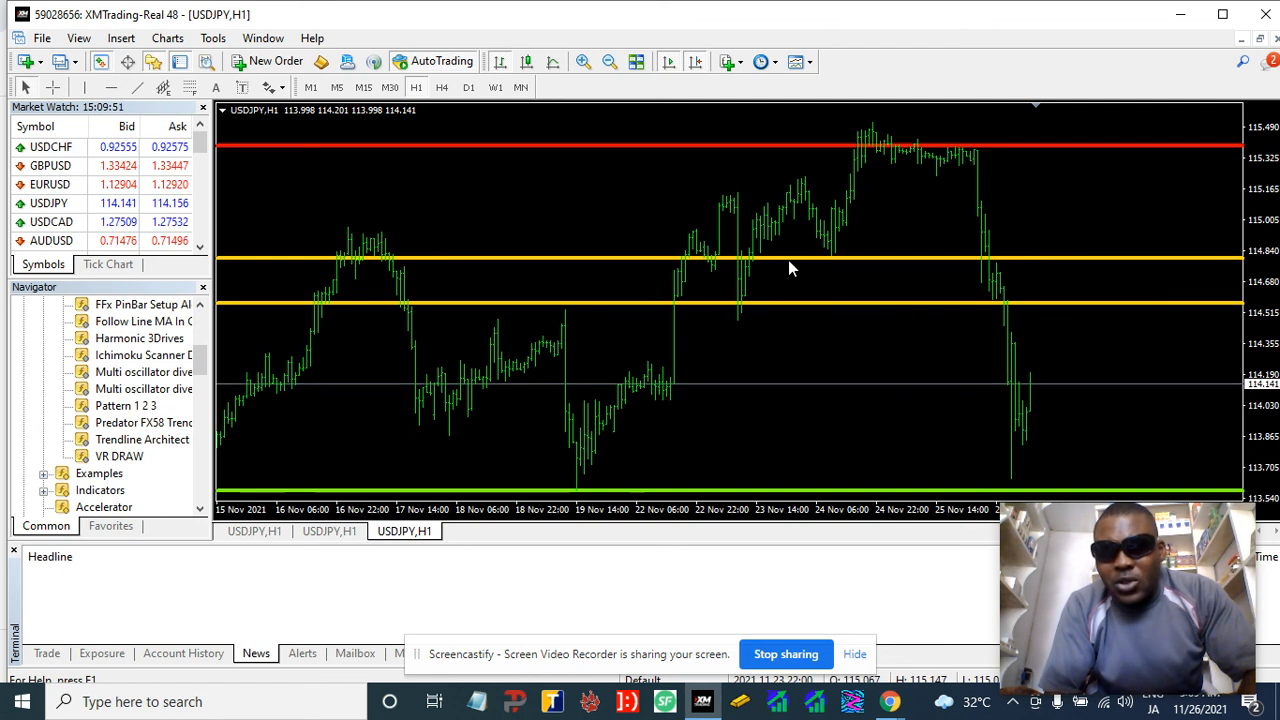
pyautogui.moveTo(1000, 280)
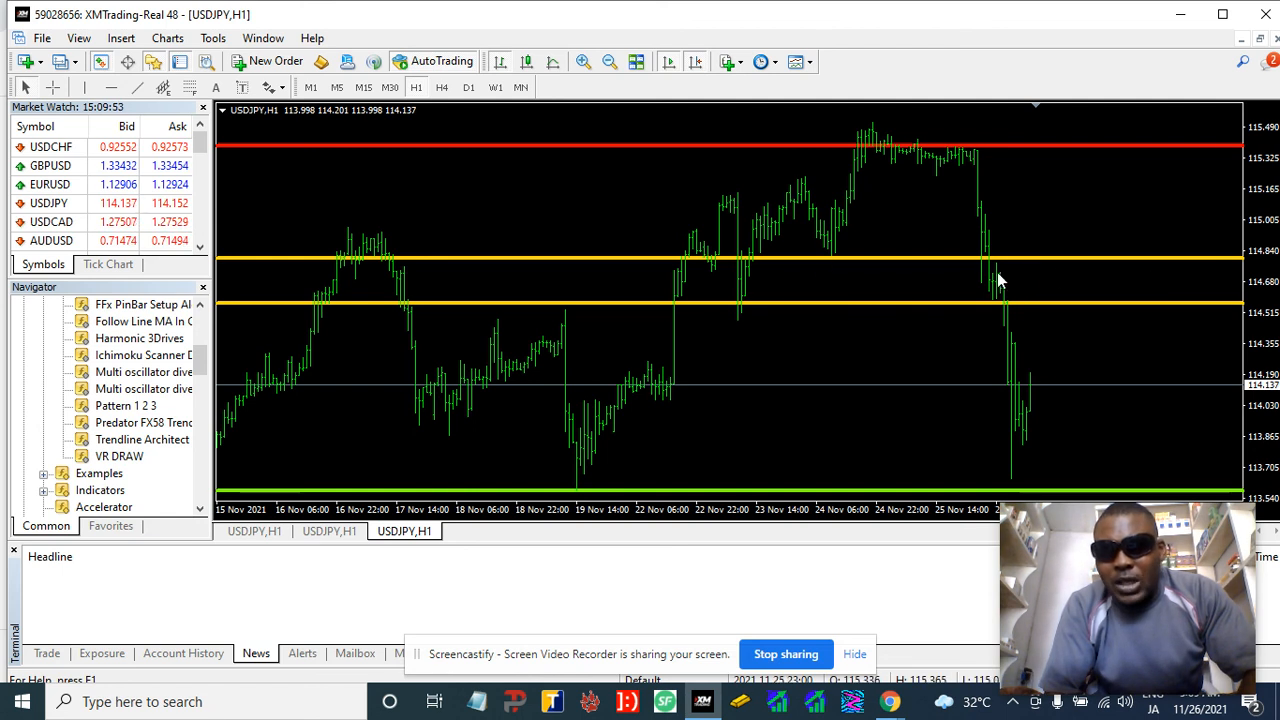
pyautogui.moveTo(1050, 287)
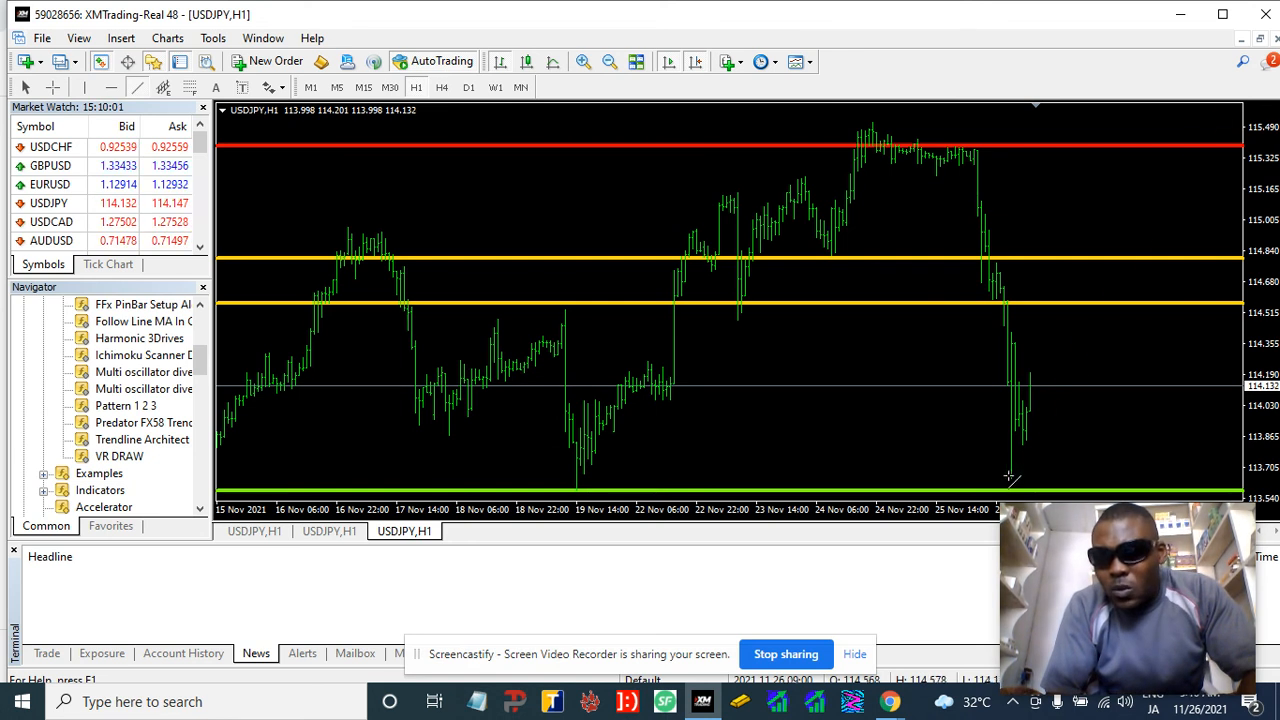
# Step: Draw a rising trend line from the recent low near the green level
pyautogui.moveTo(1007, 477); pyautogui.dragTo(1210, 103)
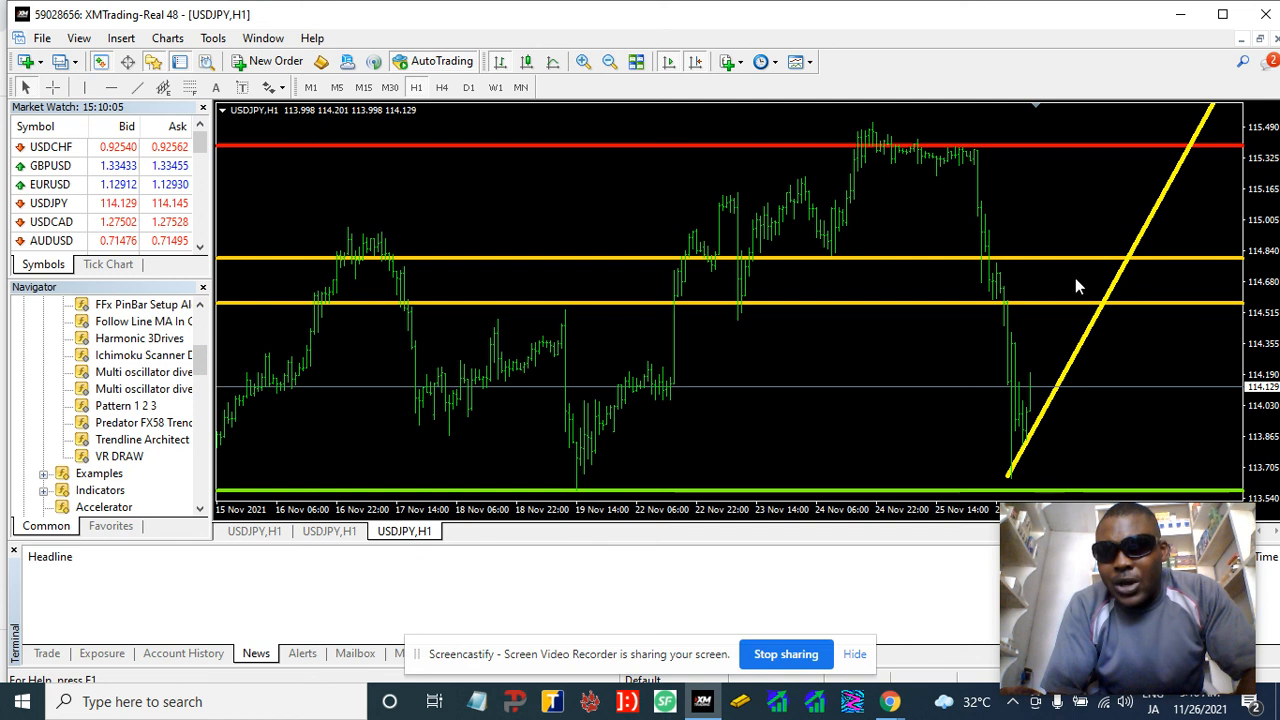
pyautogui.moveTo(1095, 276)
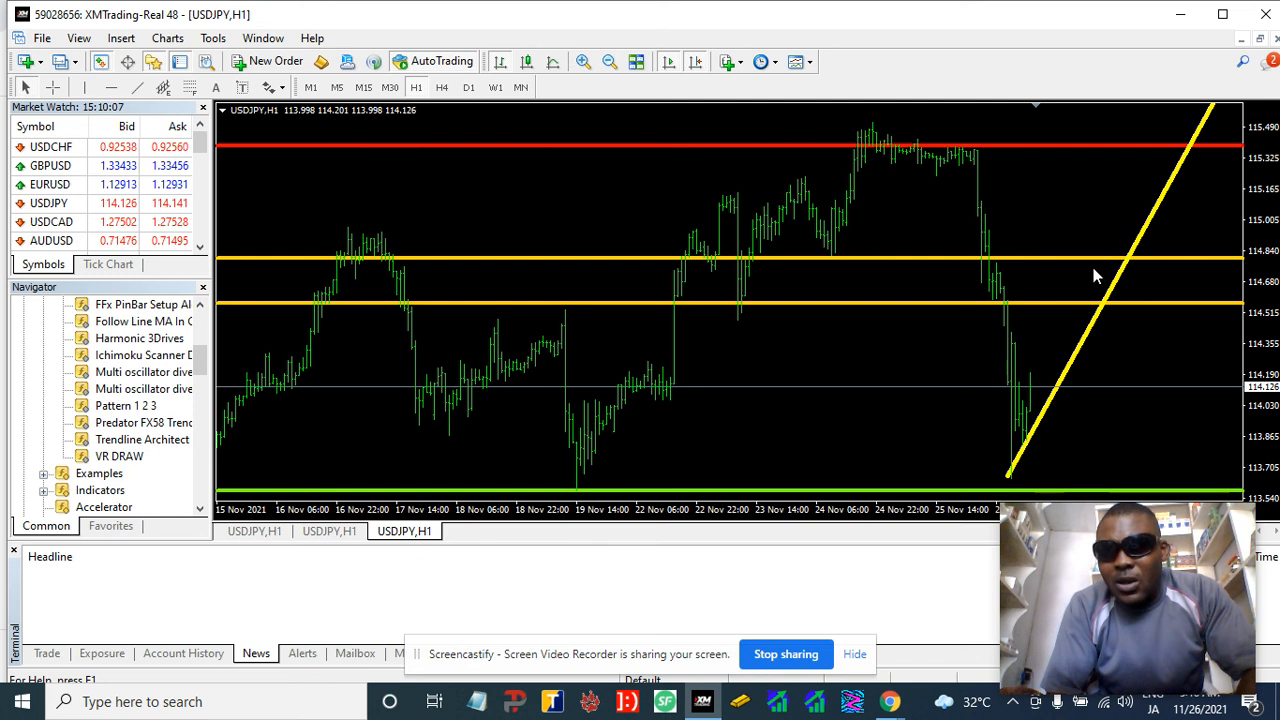
pyautogui.moveTo(1080, 283)
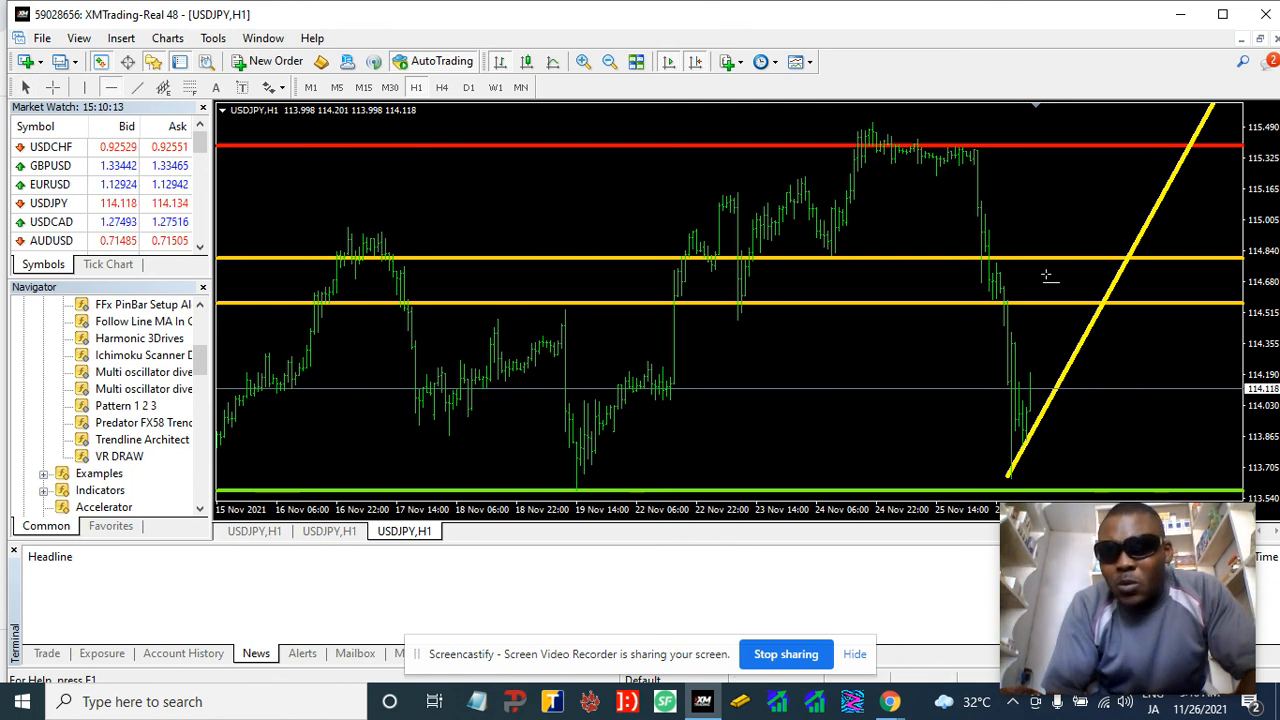
# Step: Colour the new horizontal line near 114.693 aqua in its properties
pyautogui.rightClick(1048, 276)
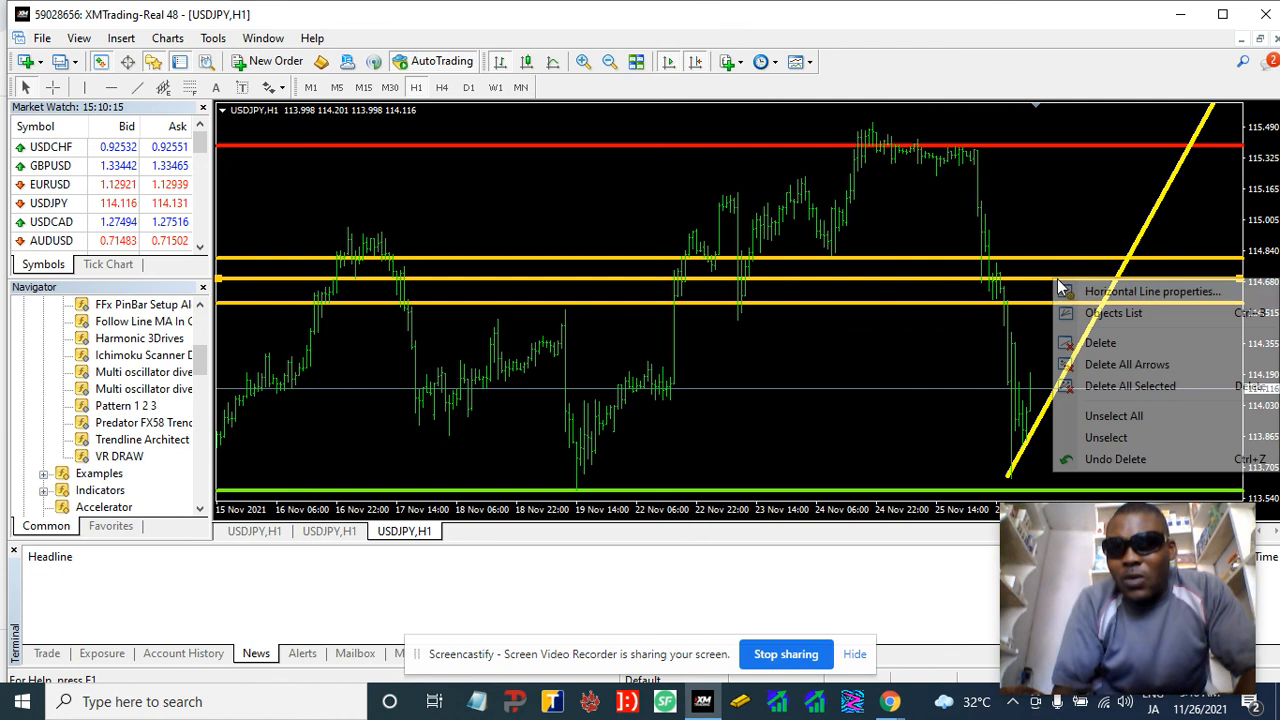
pyautogui.click(1153, 291)
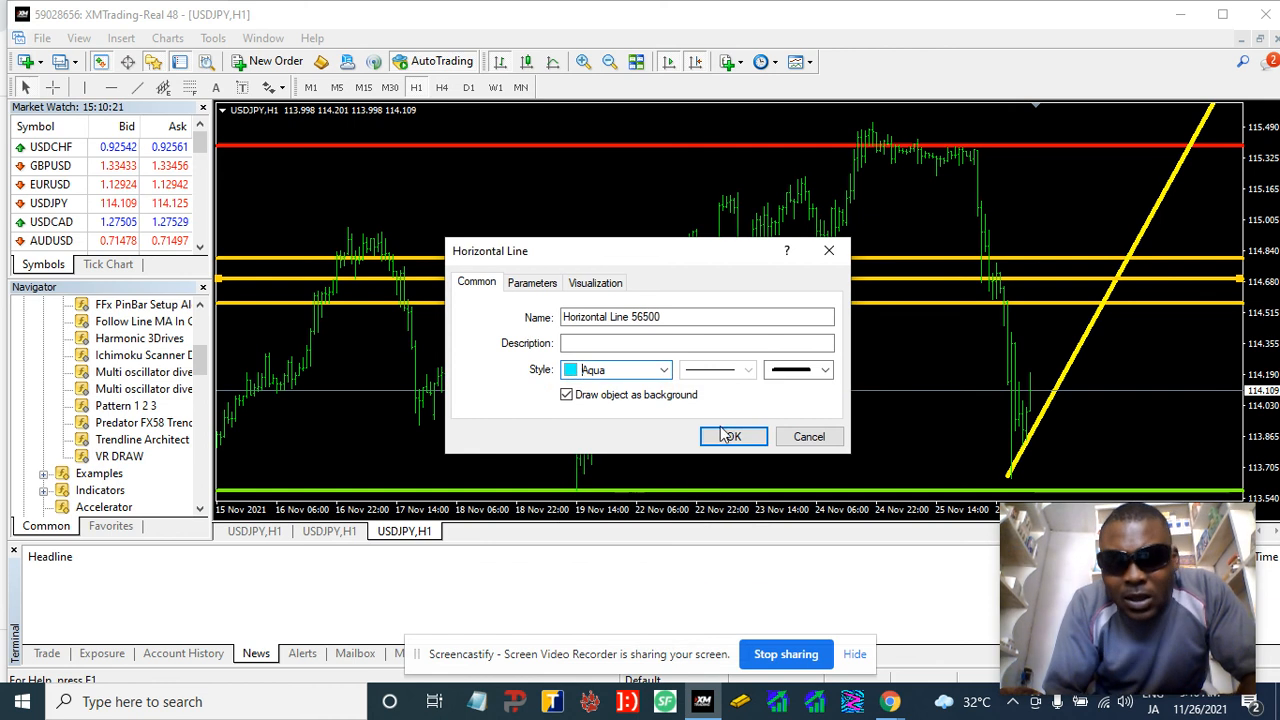
pyautogui.click(730, 436)
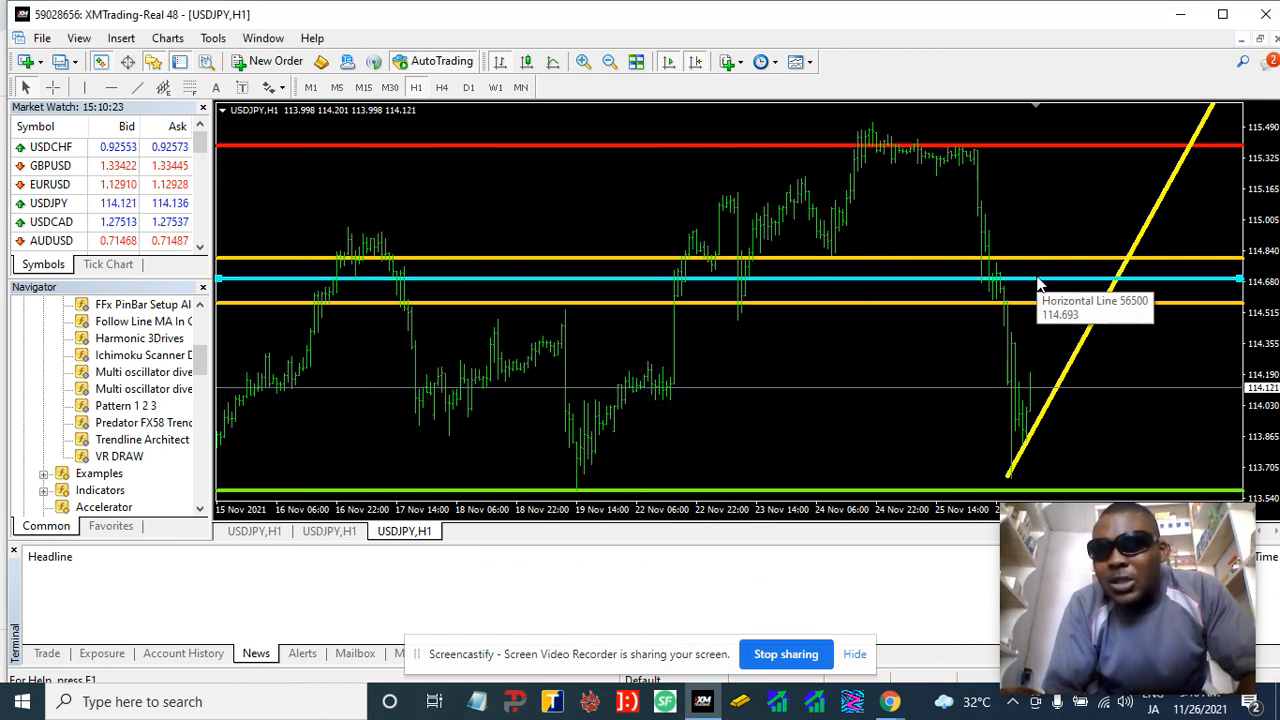
pyautogui.moveTo(1065, 280)
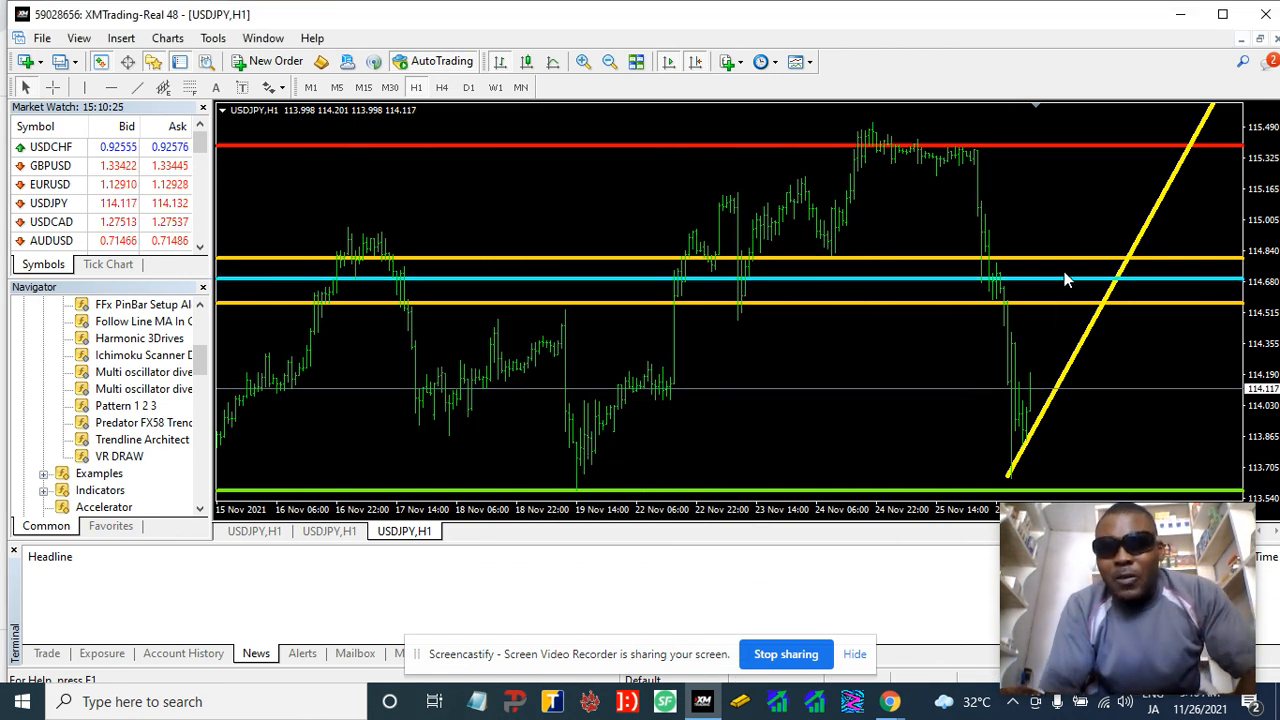
pyautogui.moveTo(1063, 289)
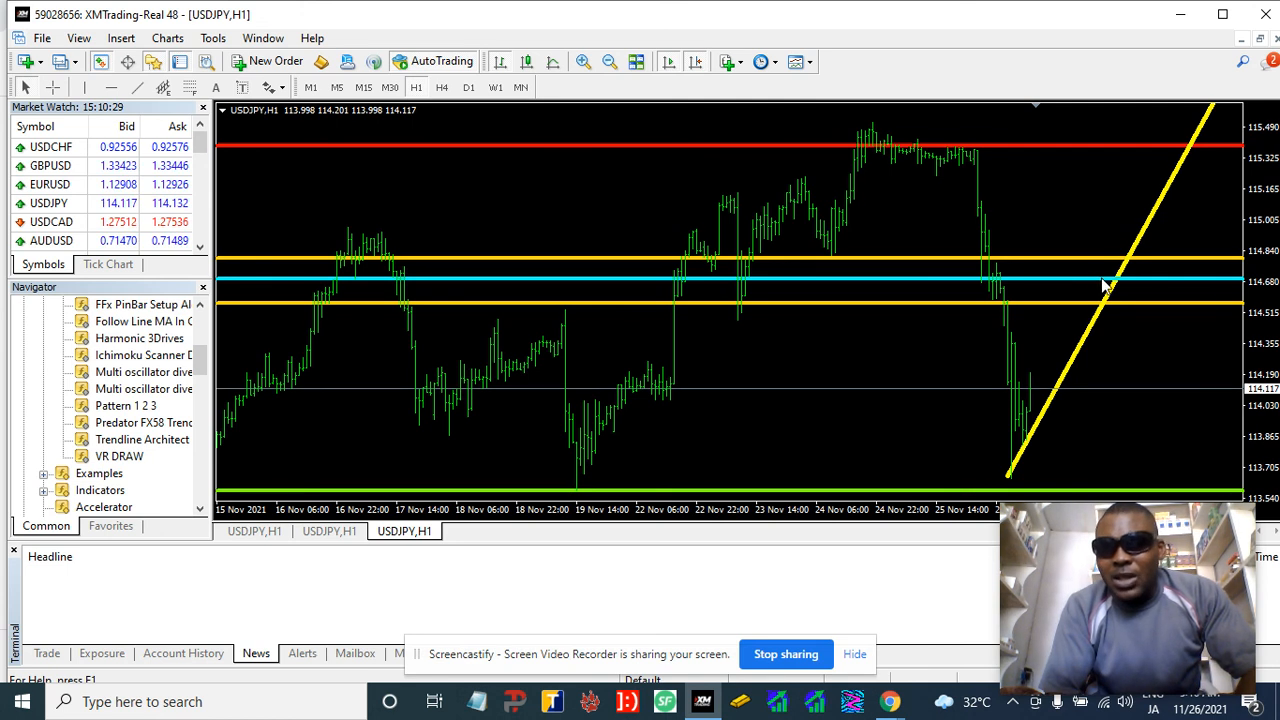
pyautogui.moveTo(1105, 283)
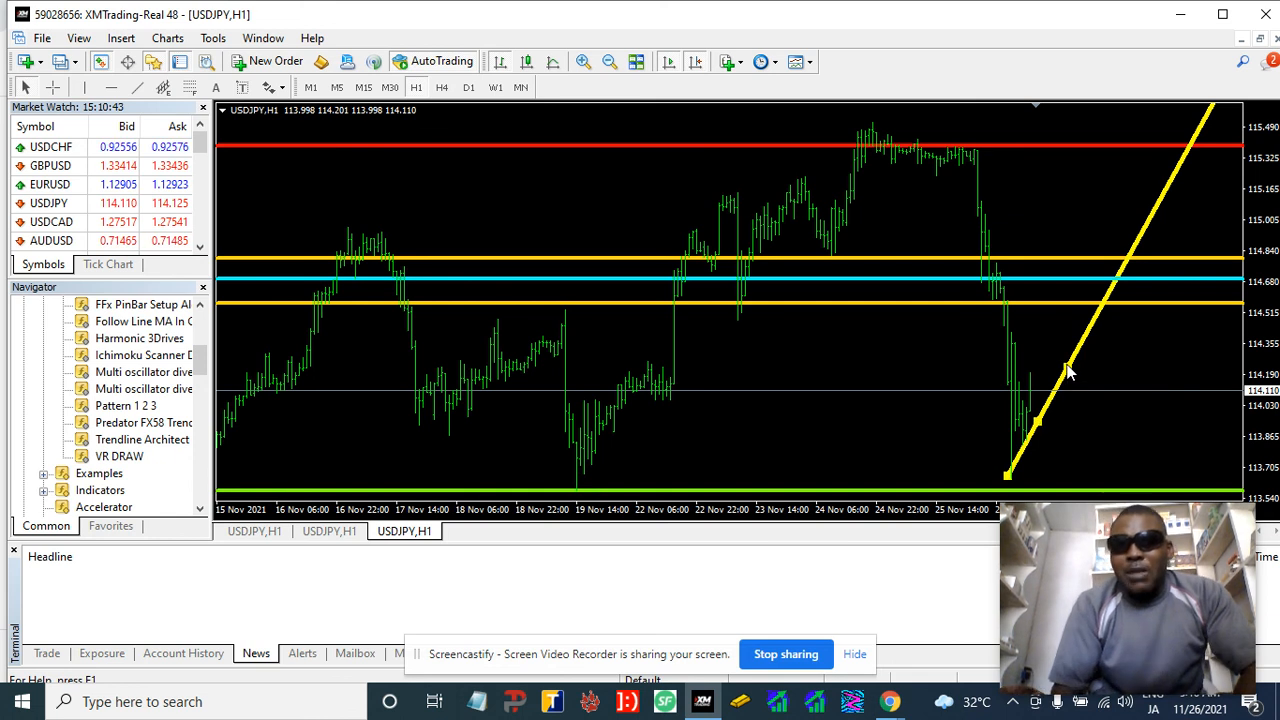
# Step: Delete the rising trend line via its context menu
pyautogui.rightClick(1070, 370)
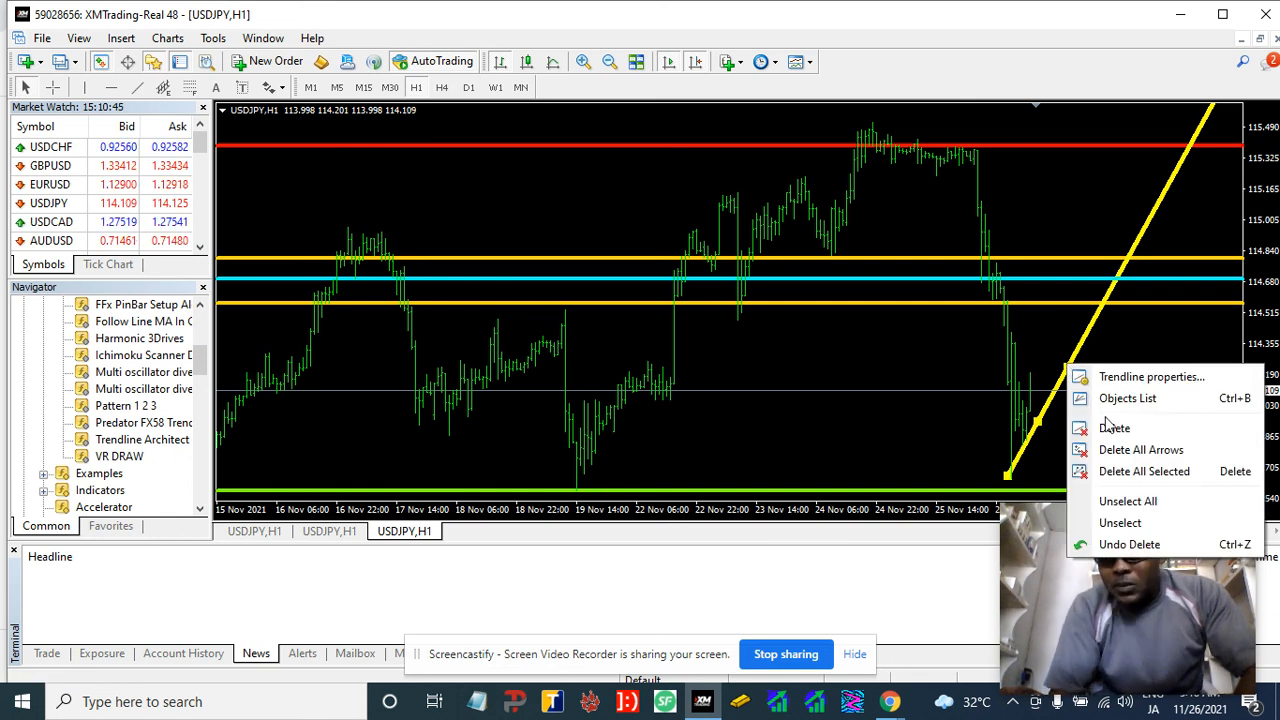
pyautogui.click(1114, 427)
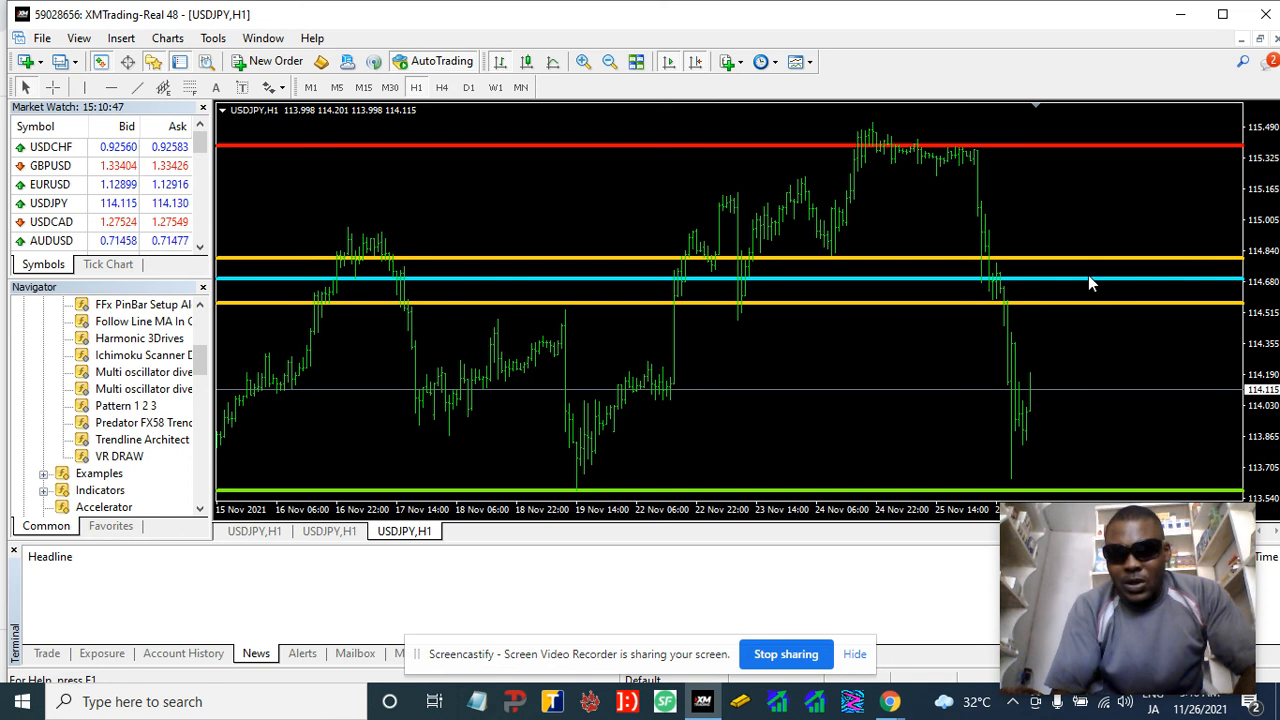
pyautogui.moveTo(930, 307)
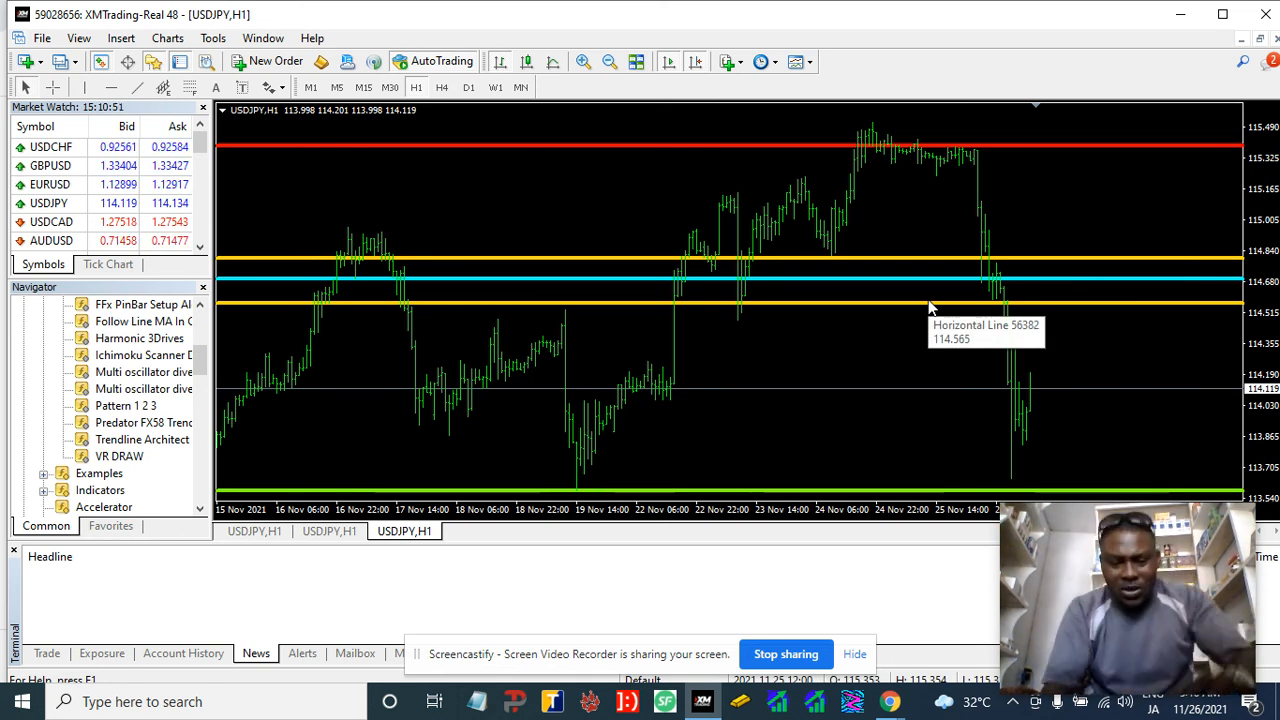
pyautogui.moveTo(822, 430)
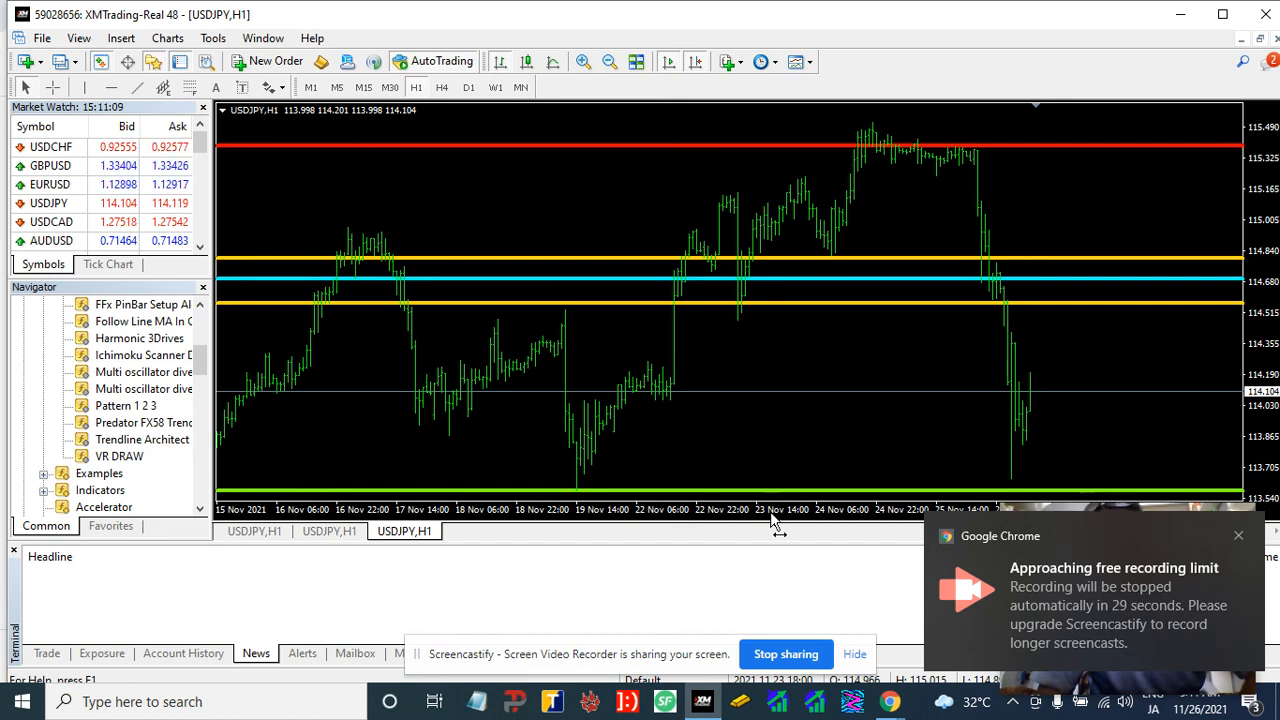
pyautogui.moveTo(778, 525)
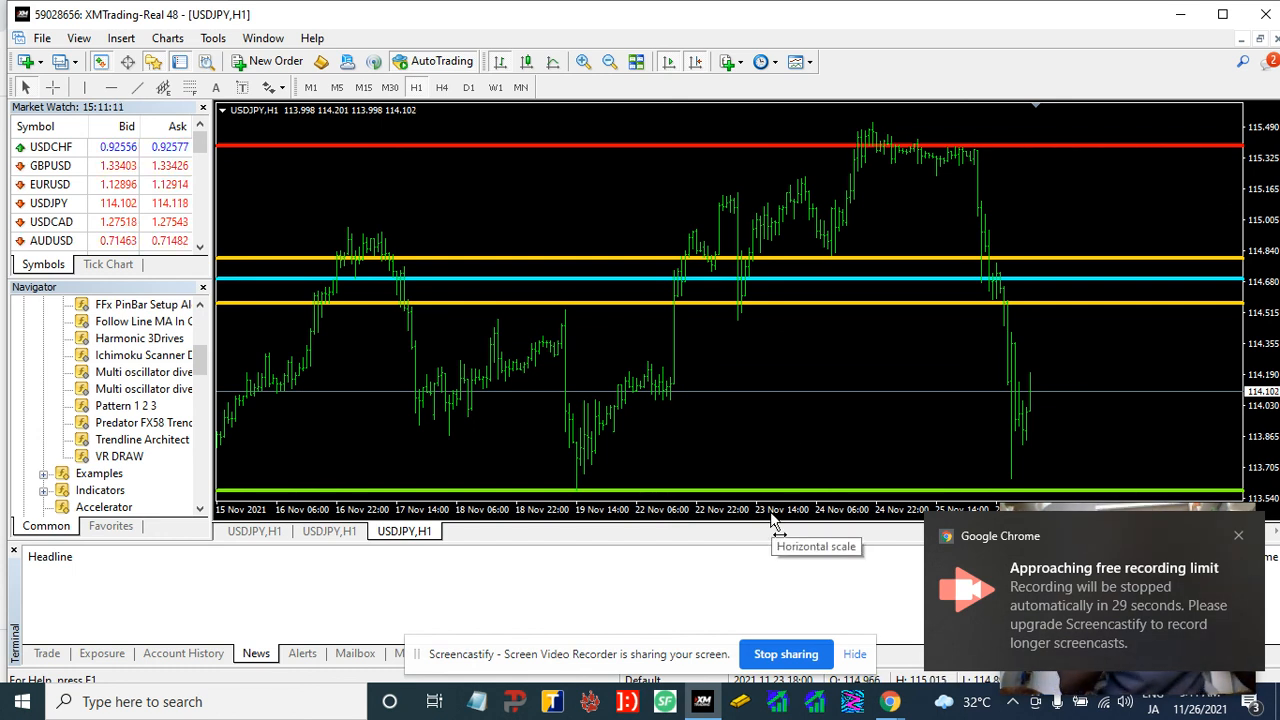